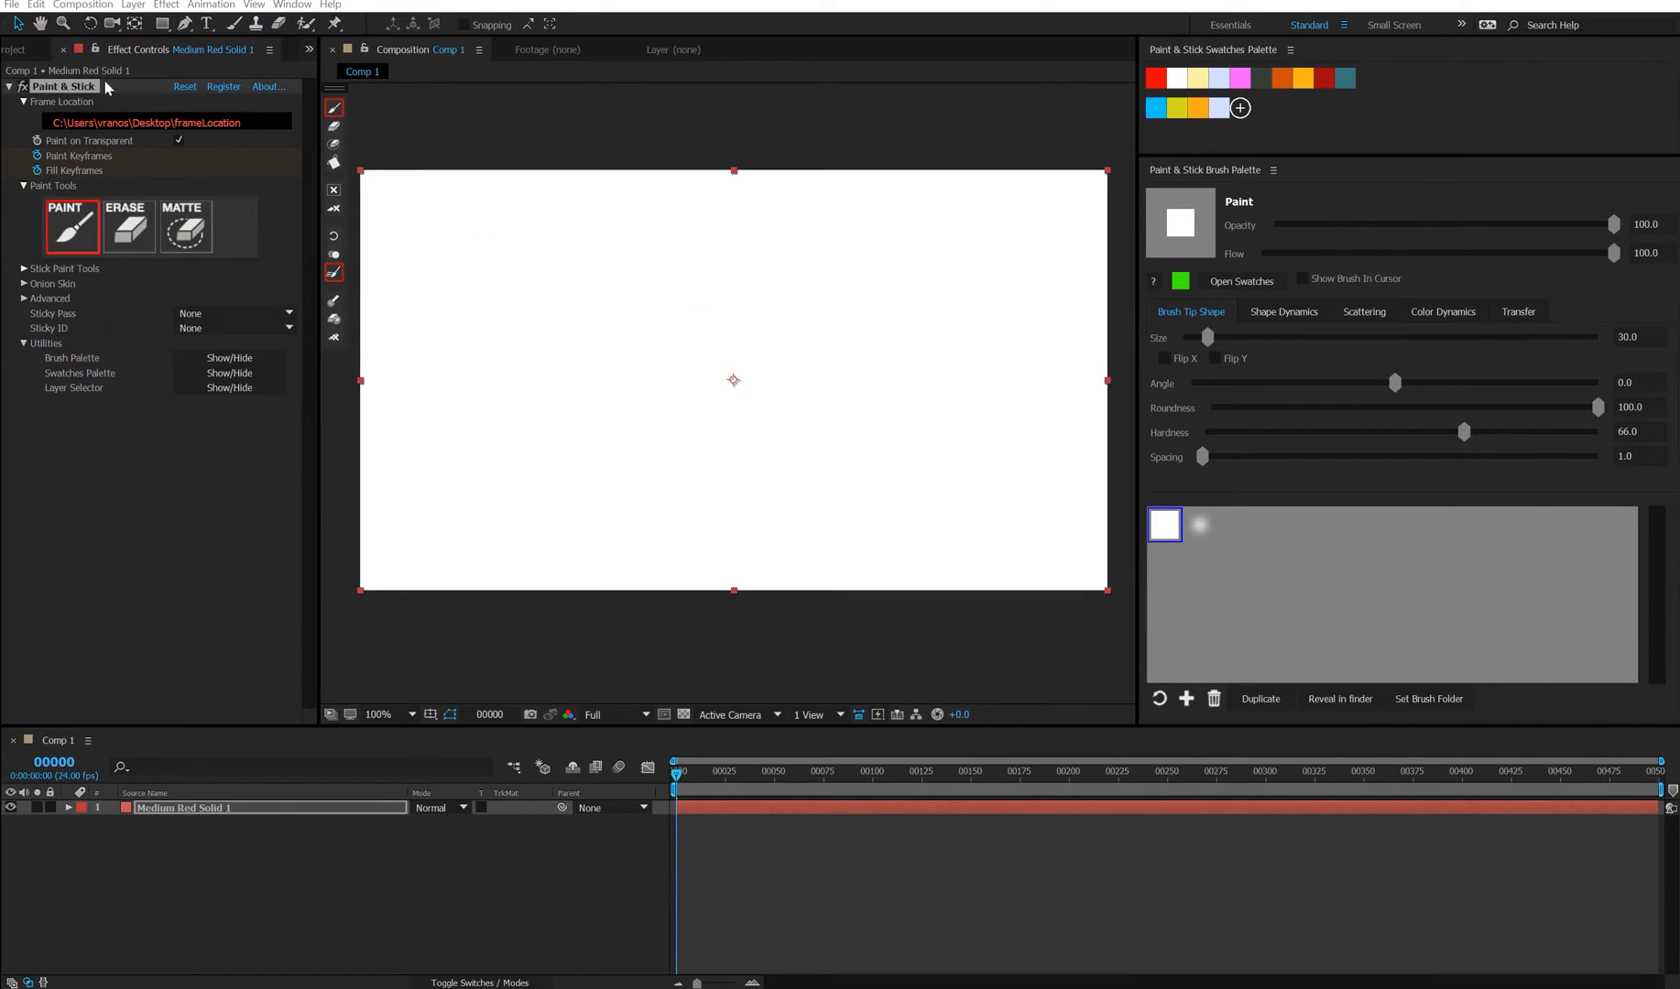
Run the Paint & Stick PS Brush Exporter.jsxbin script from File > Scripts
left_click(11, 5)
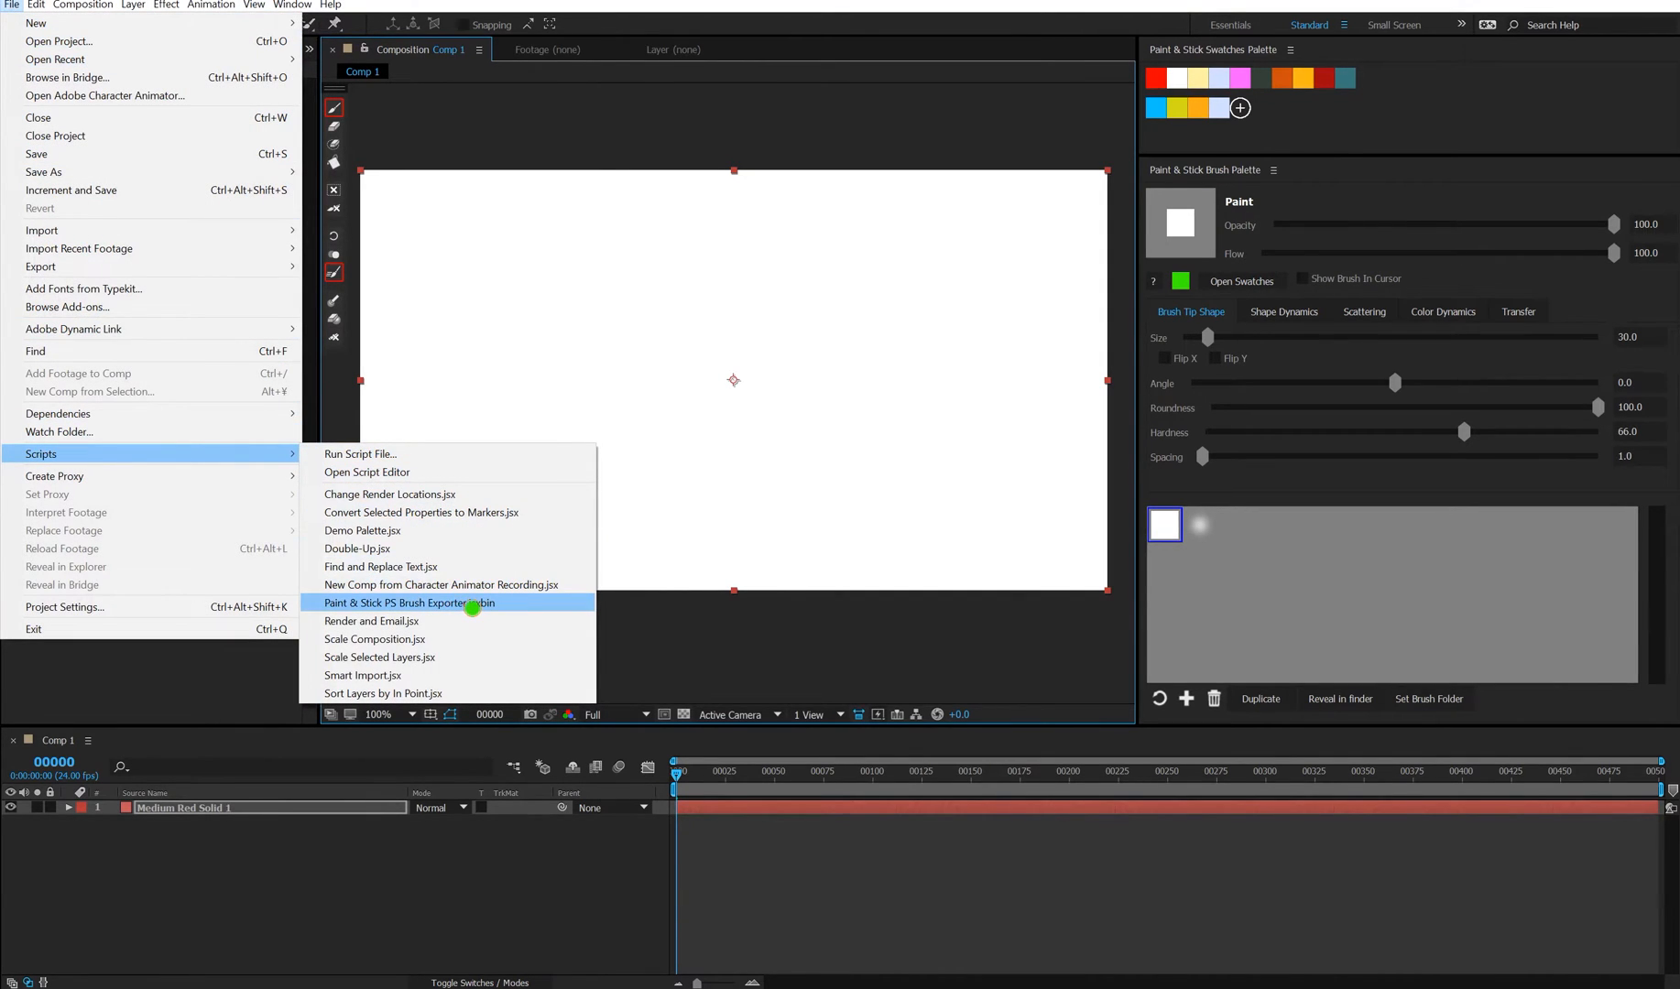
left_click(406, 603)
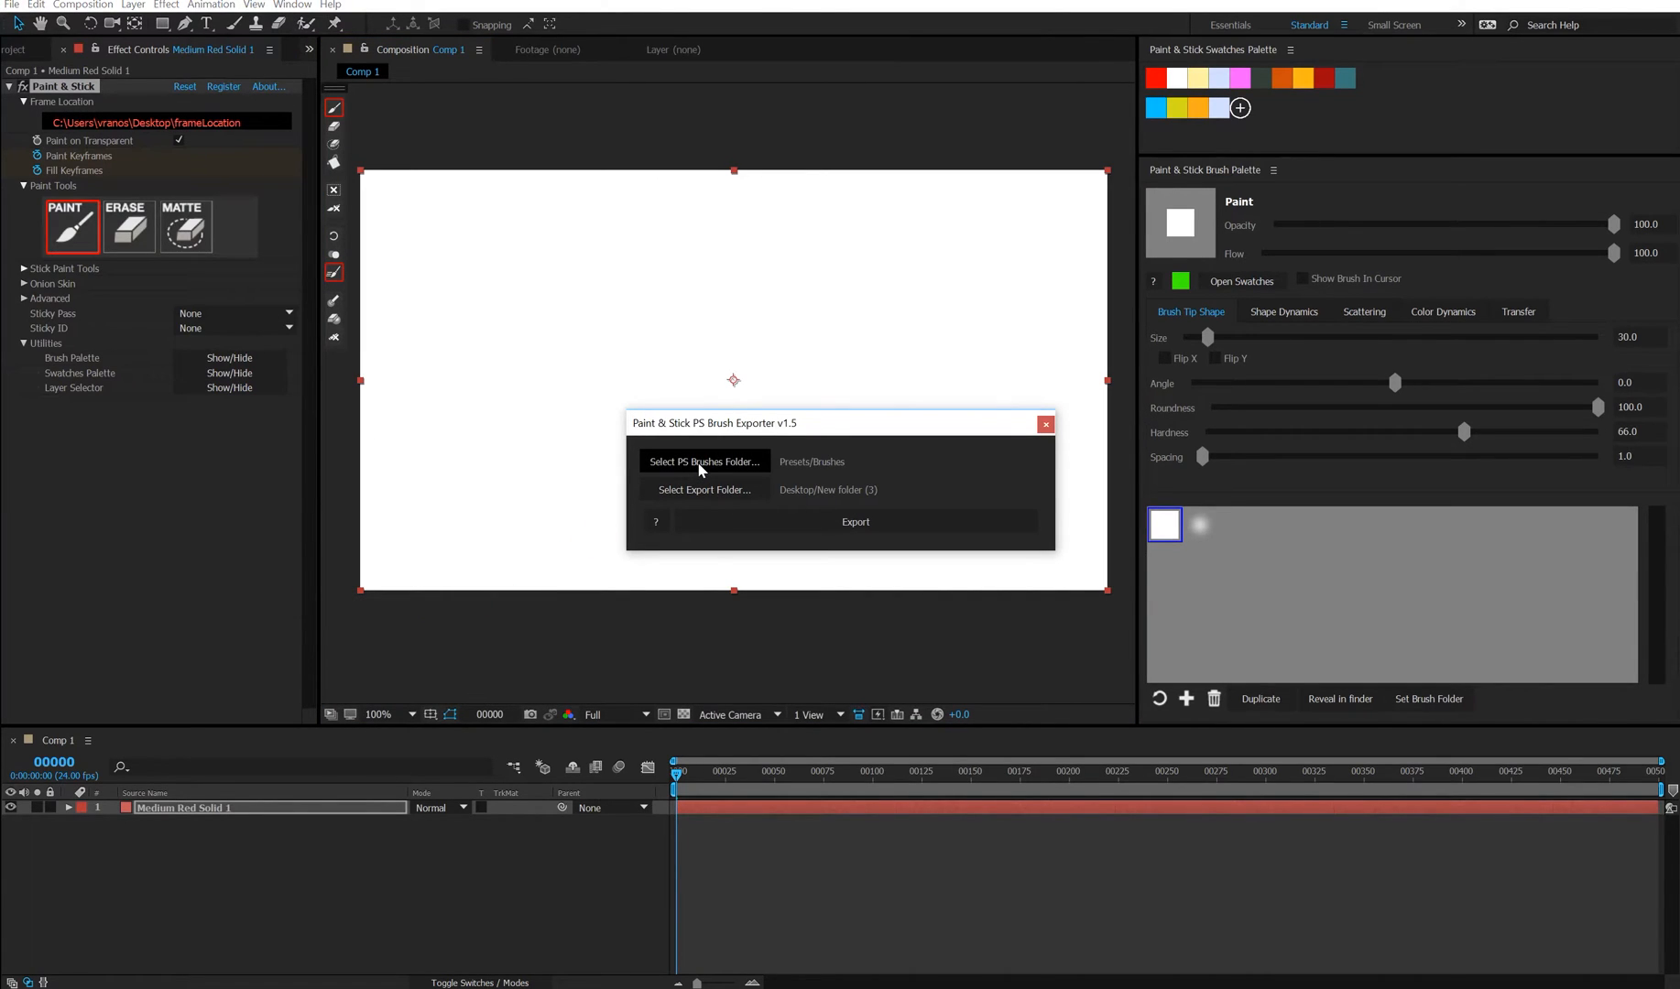
Choose Photoshop CC 2015 > Presets > Brushes as the source folder of .abr brush files
left_click(703, 462)
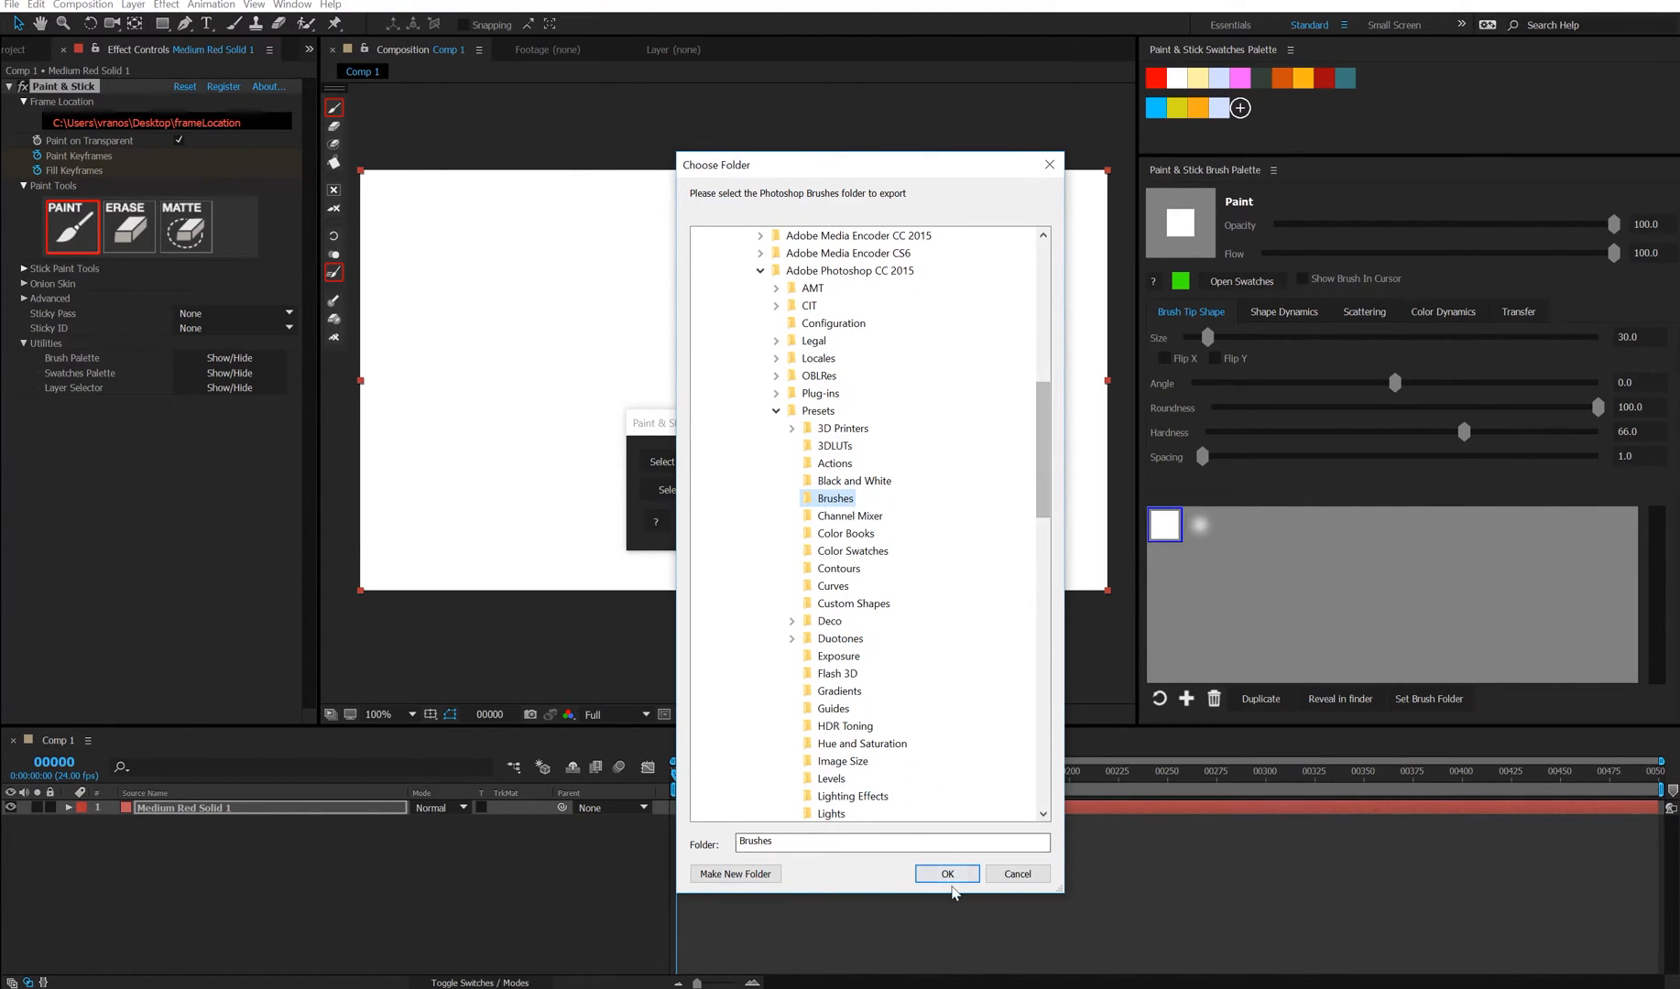
left_click(945, 873)
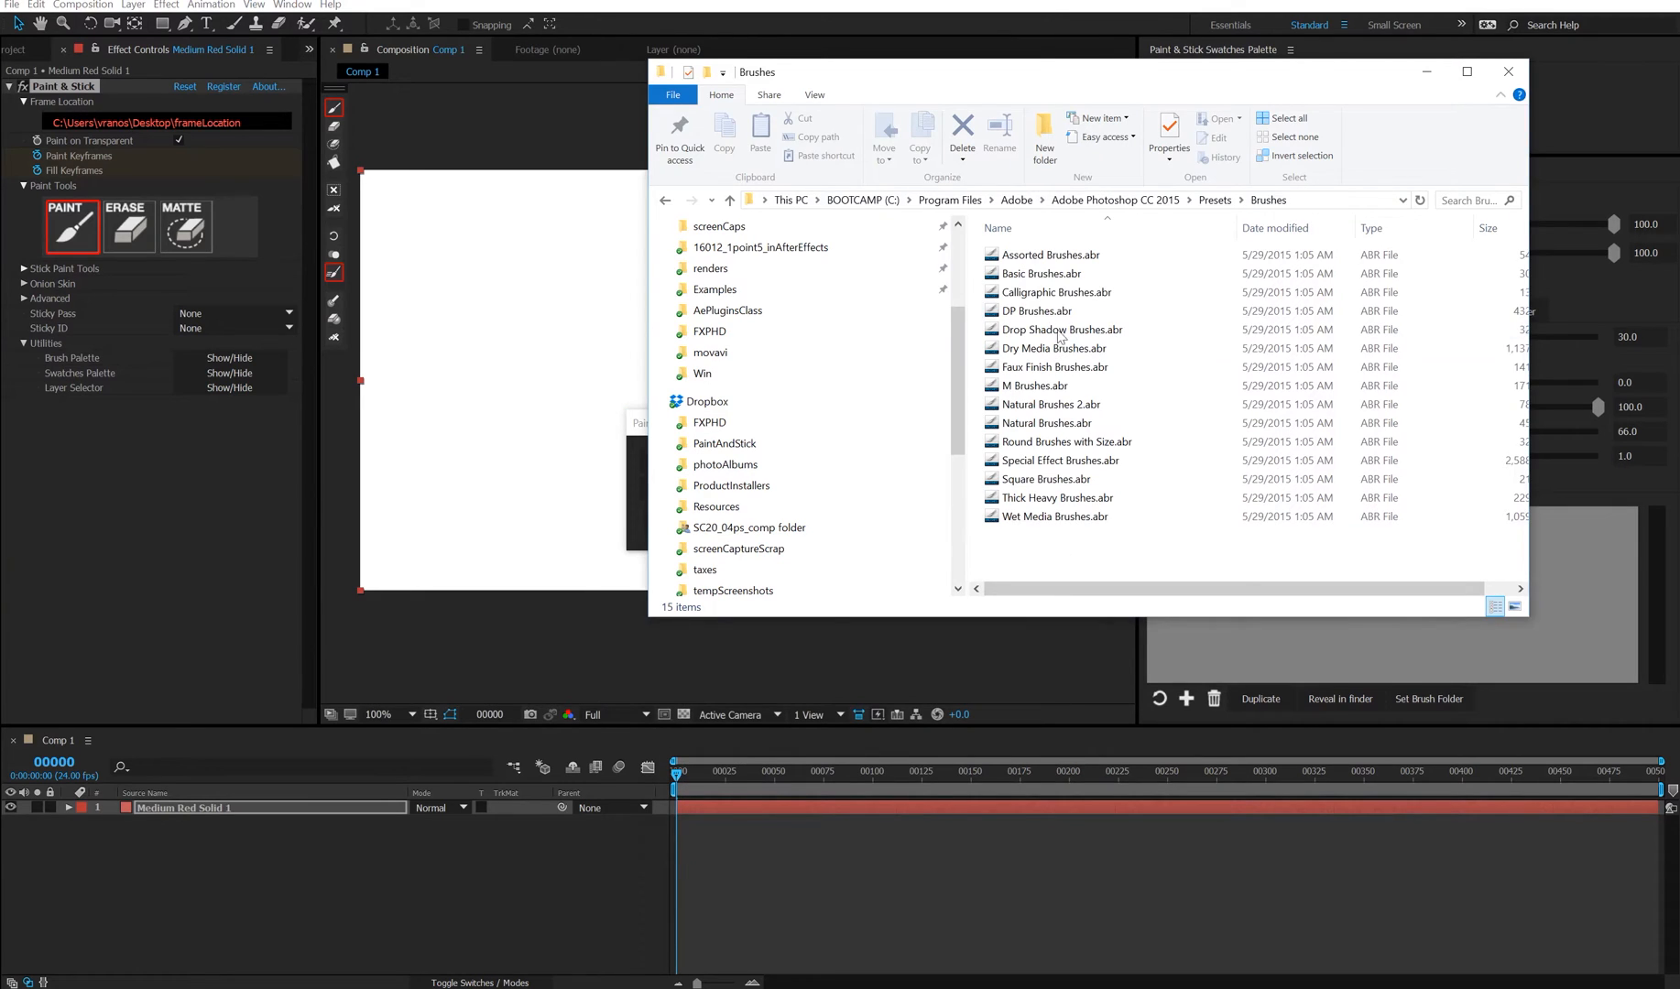
left_click(1052, 254)
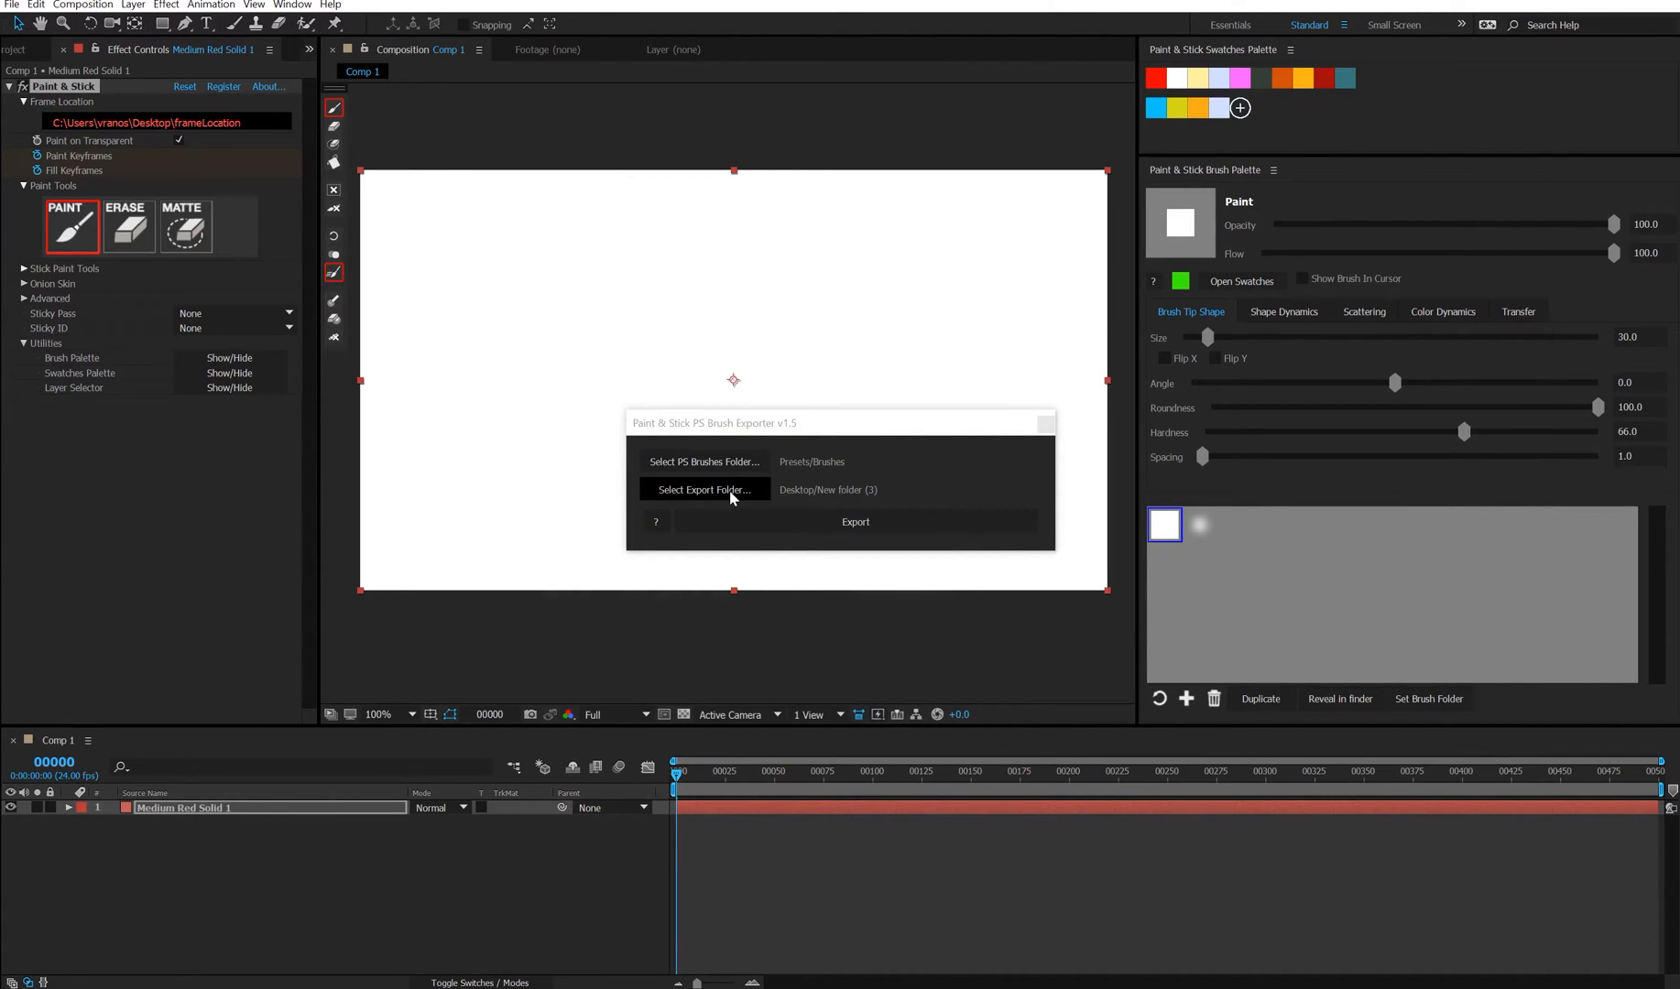
Export the brushes into the Desktop brushes folder and open it afterwards
left_click(703, 489)
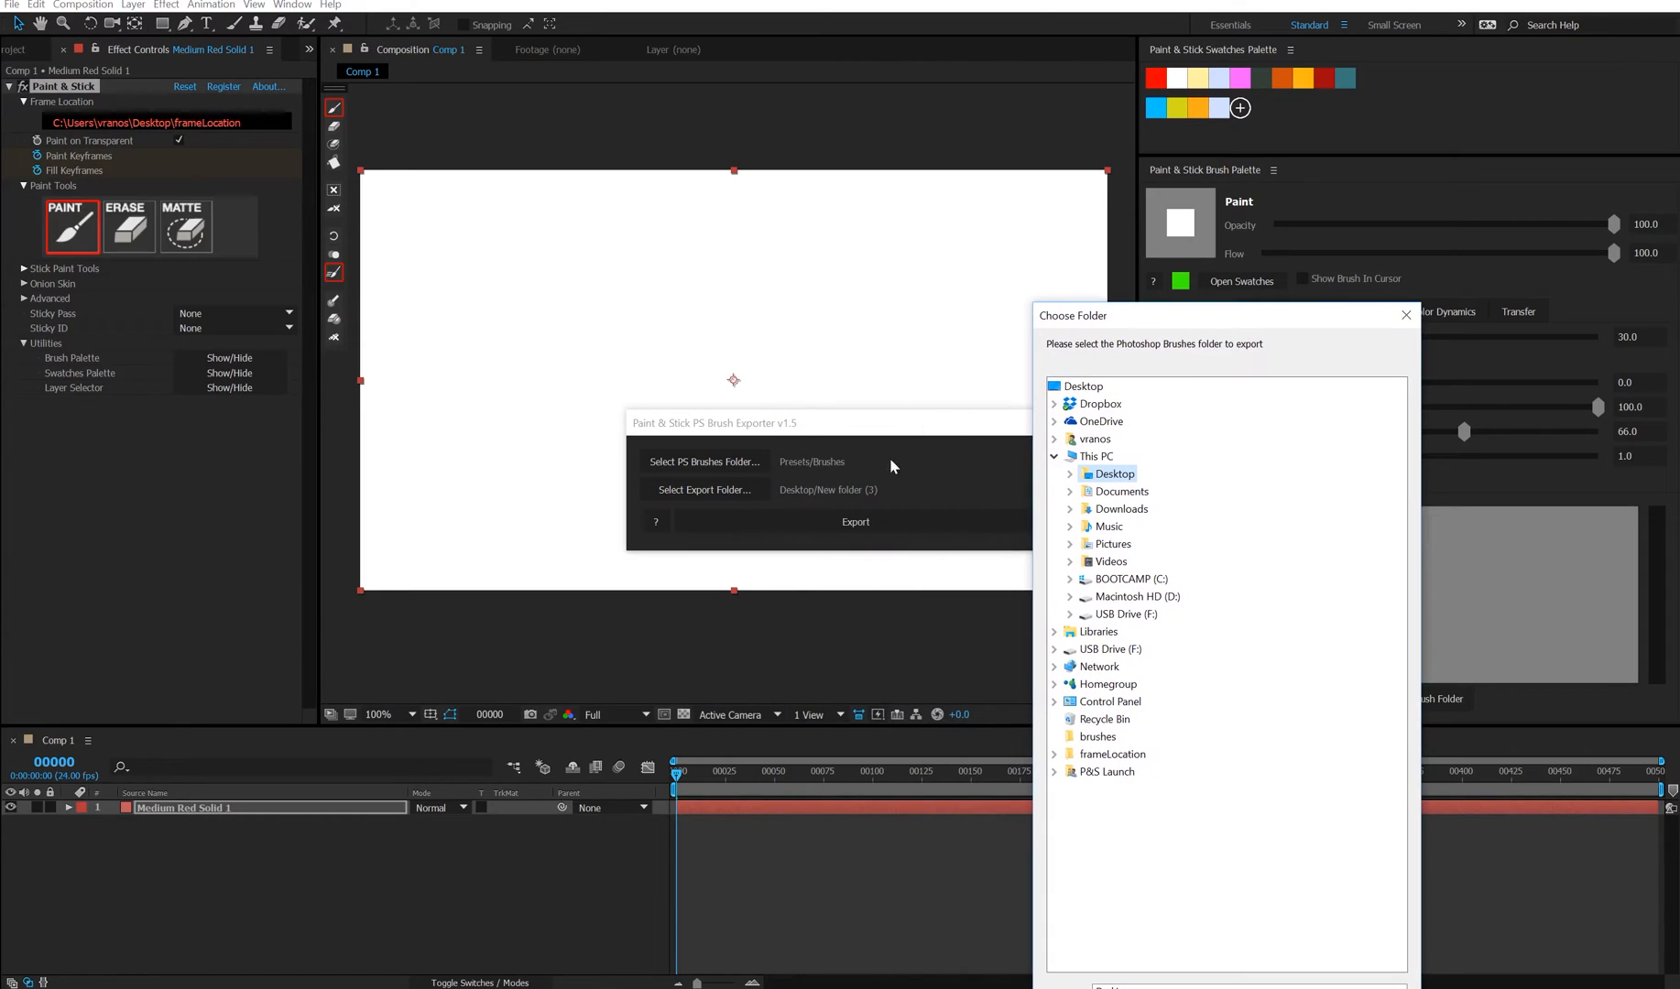
mouse_move(871, 502)
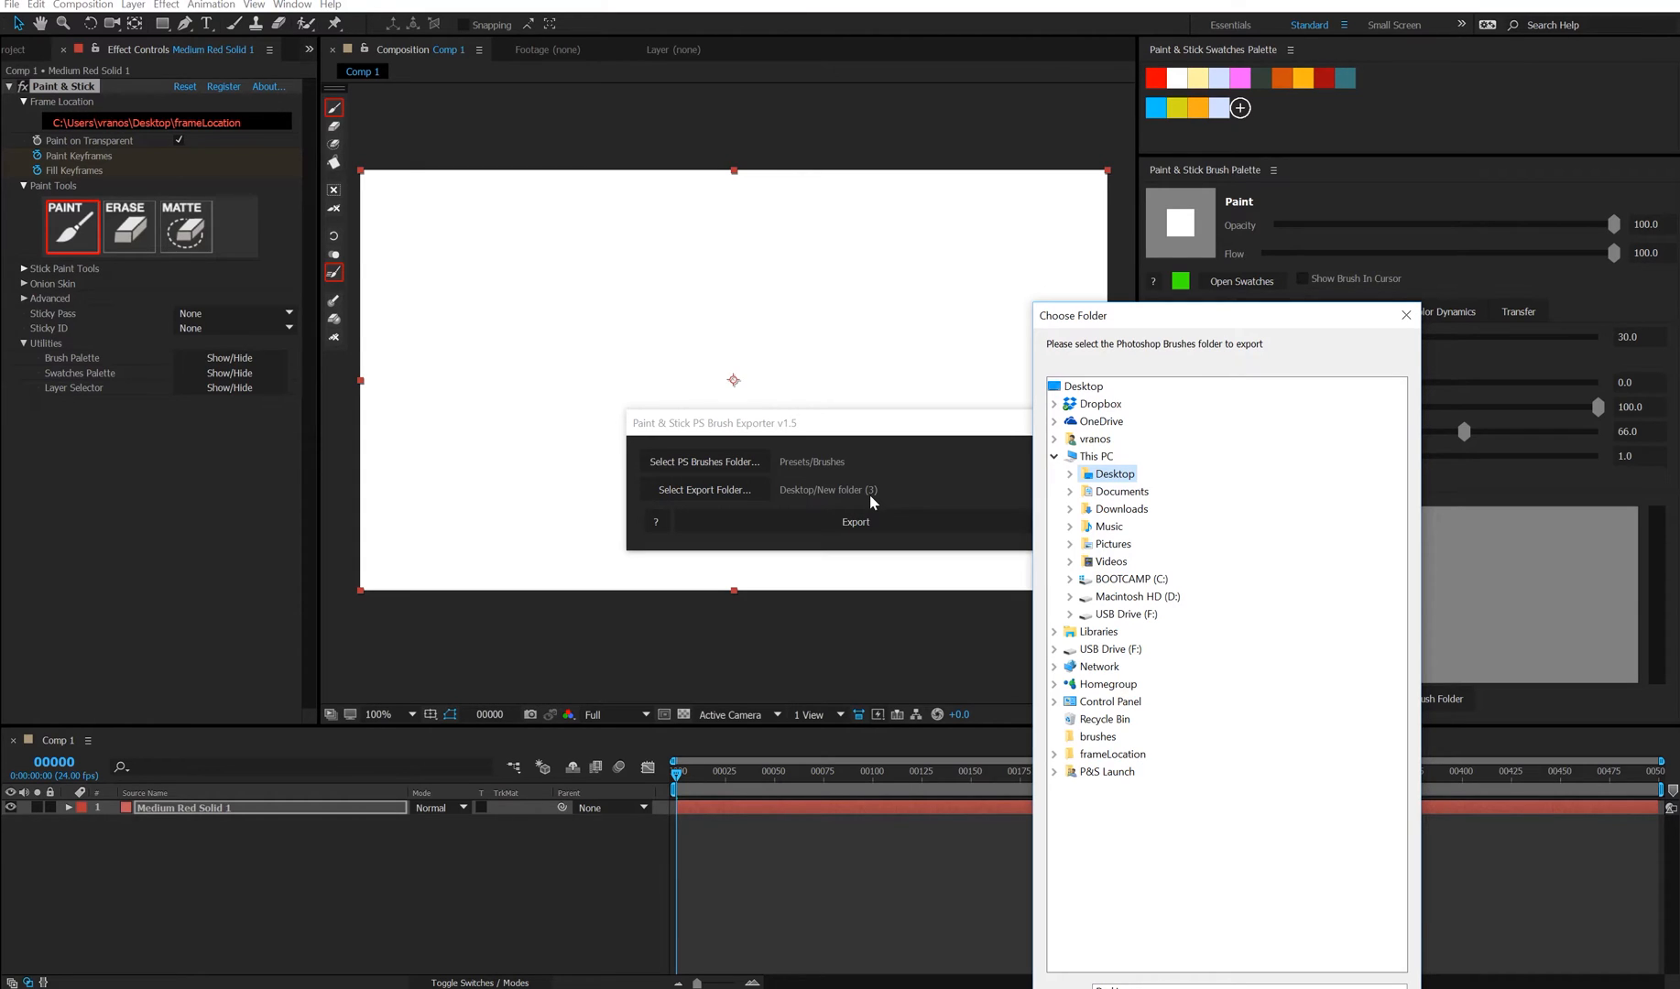
mouse_move(1097, 738)
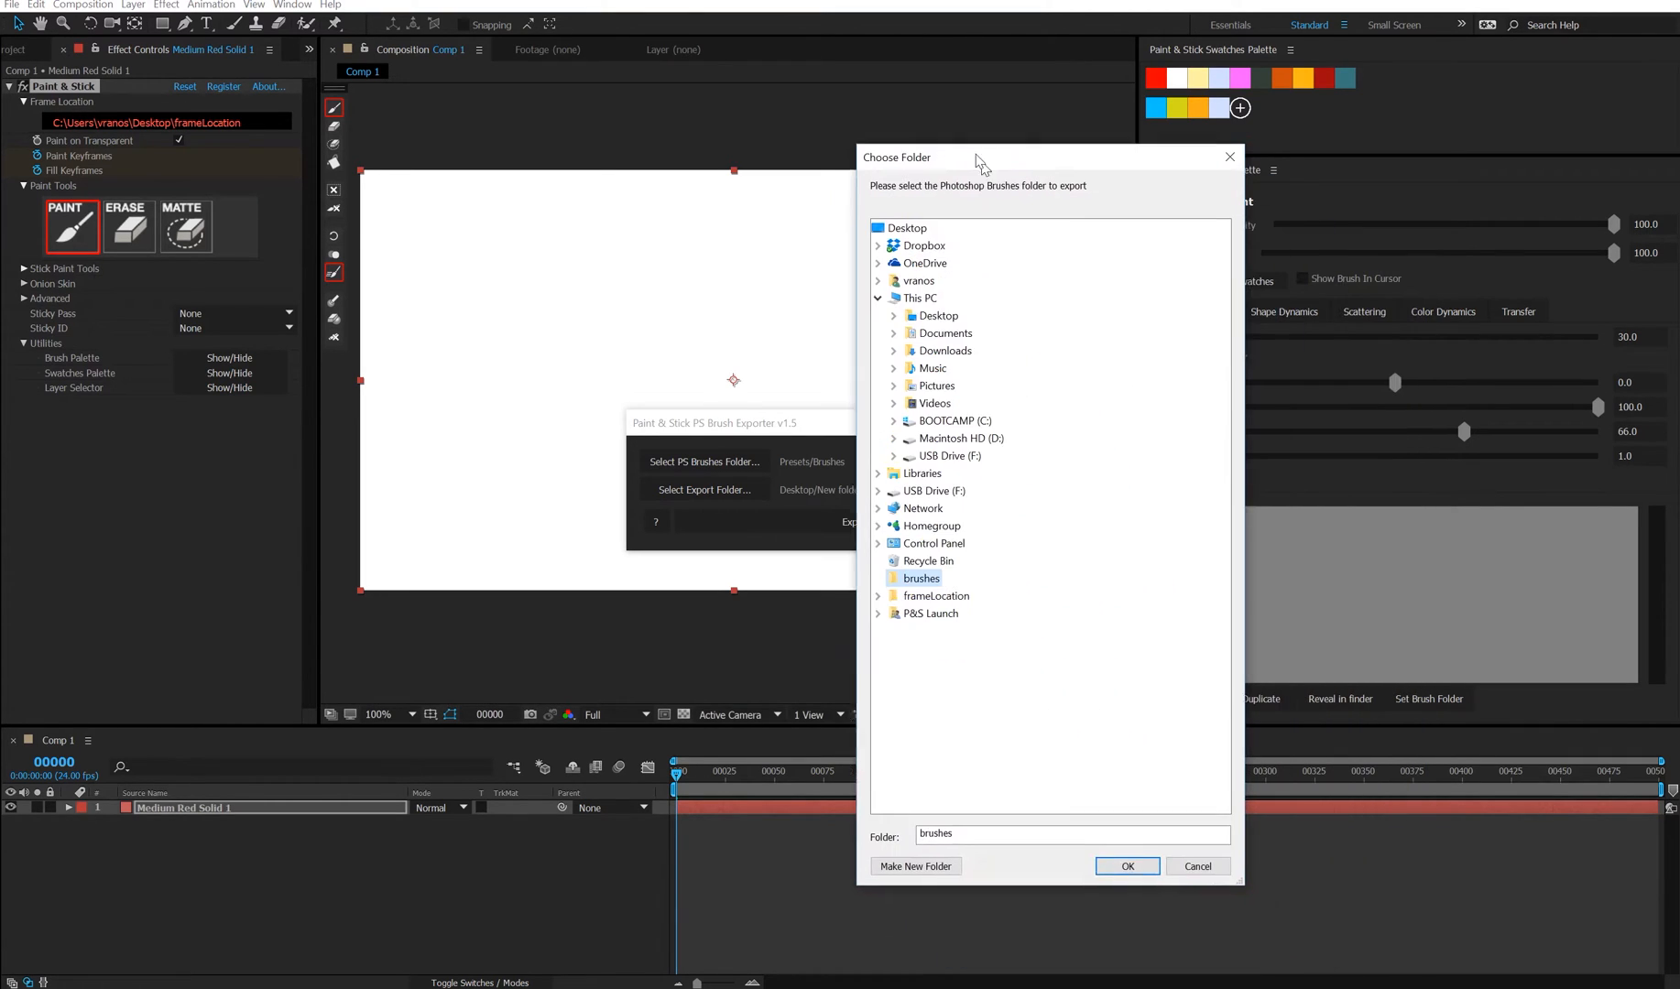
left_click(1127, 866)
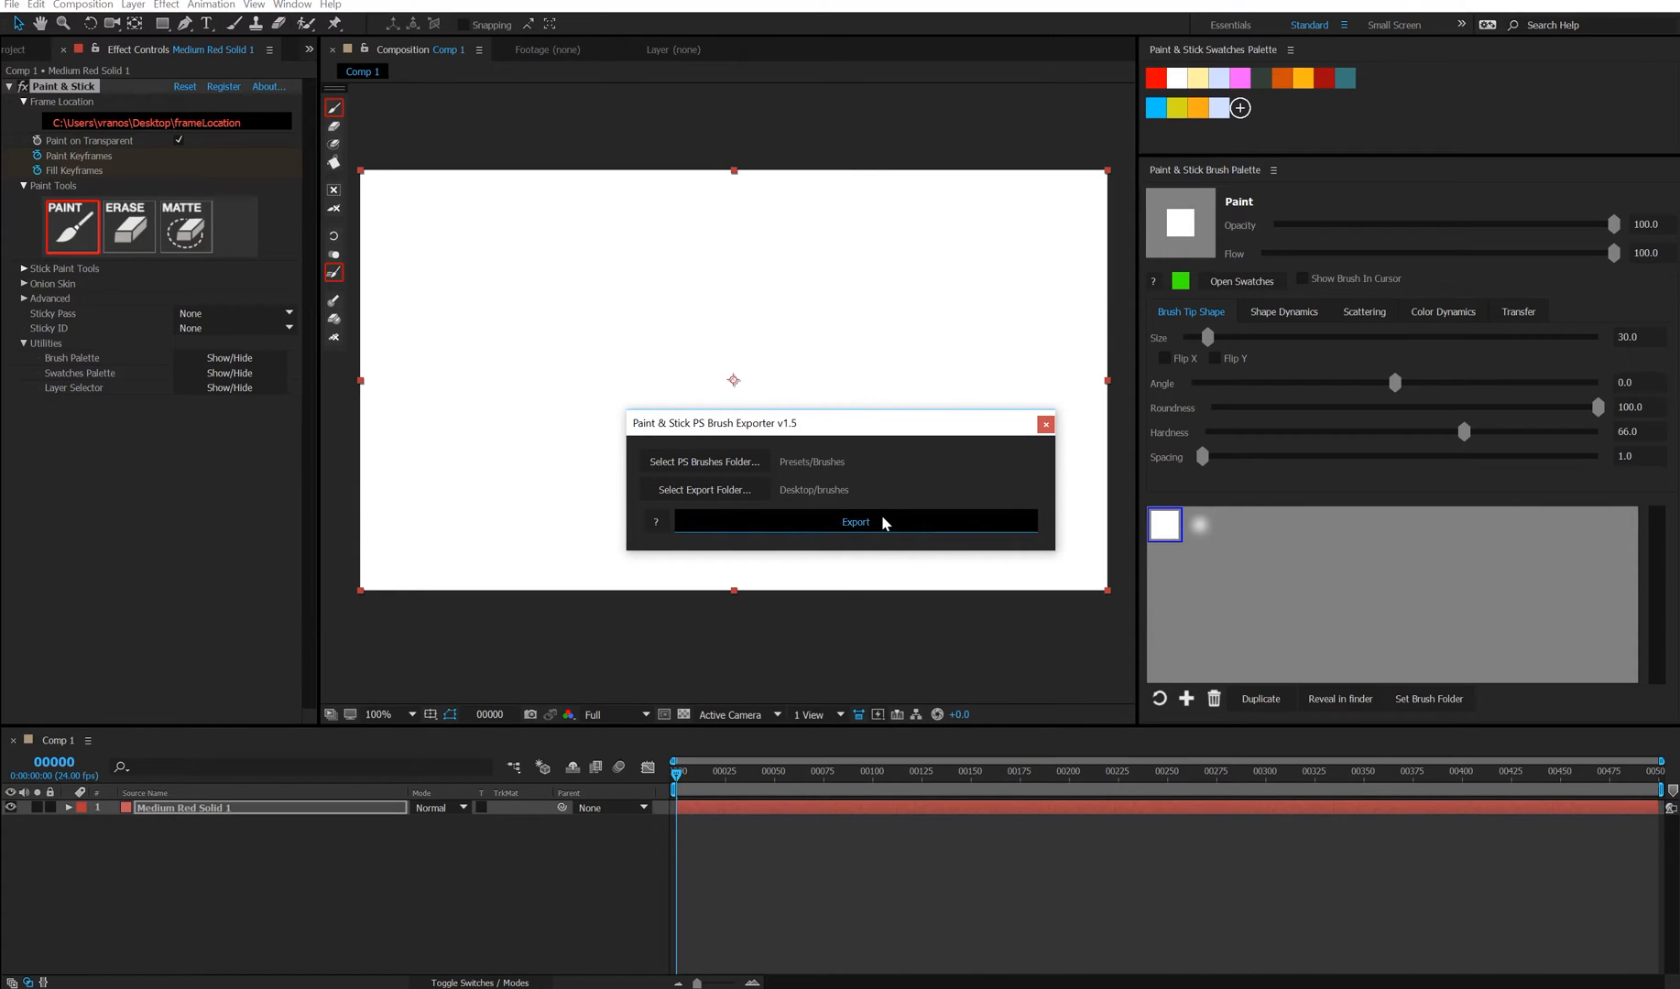
left_click(856, 522)
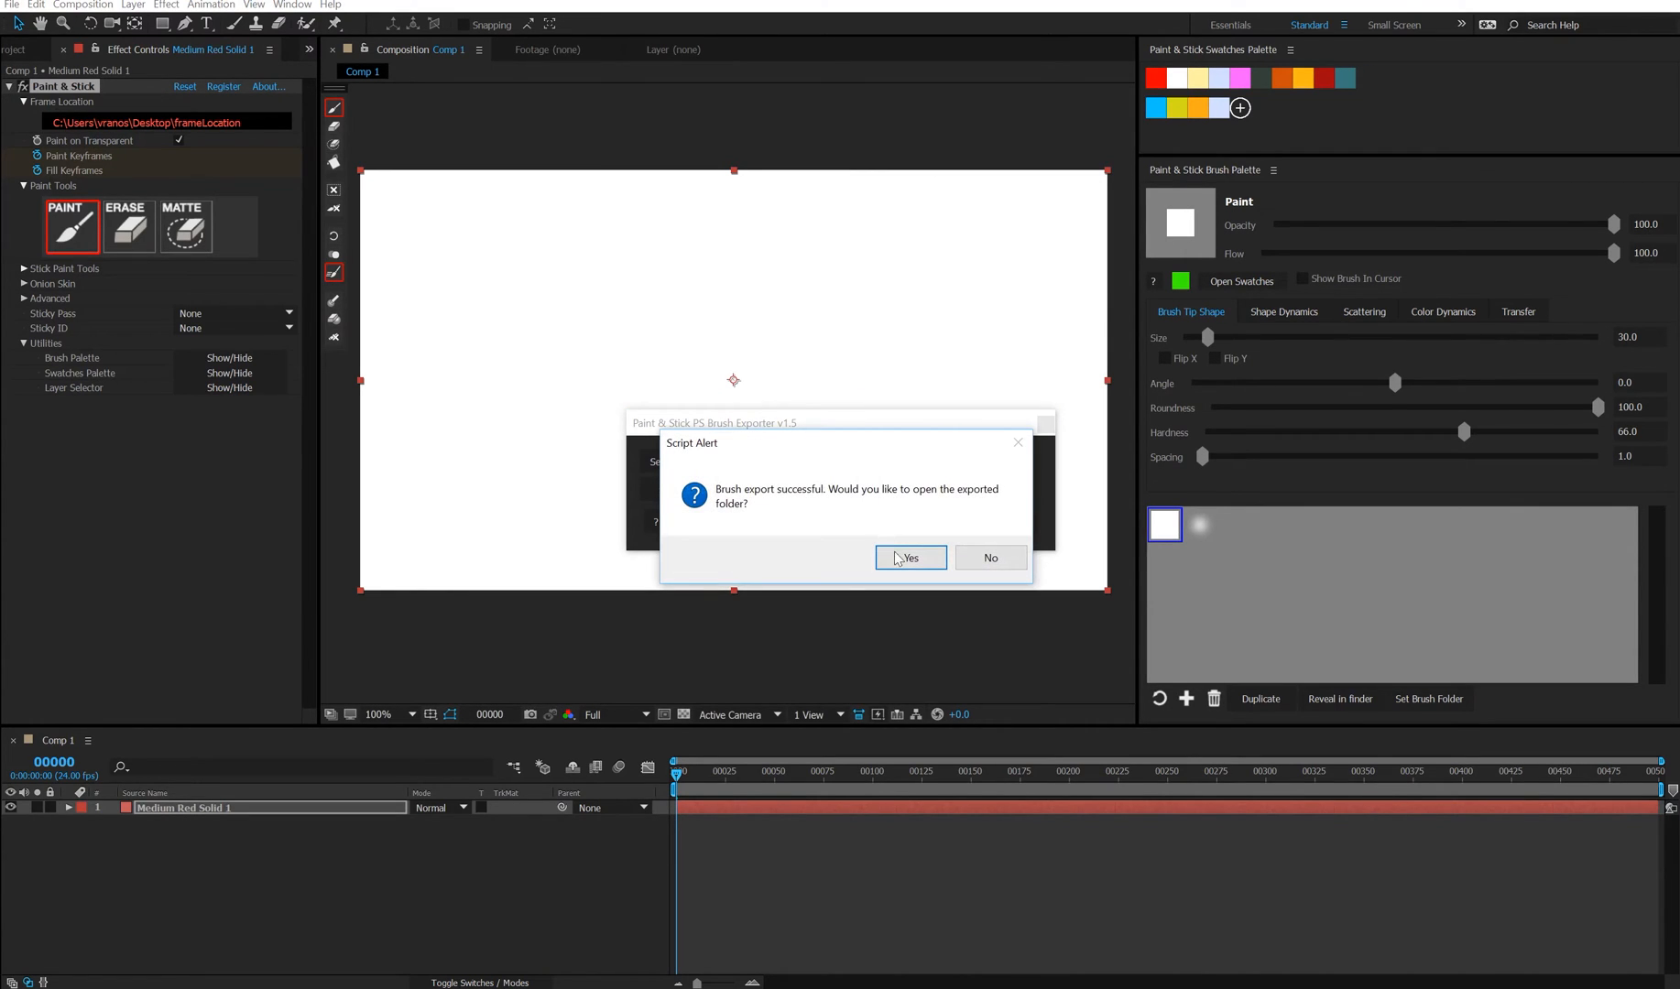
left_click(911, 557)
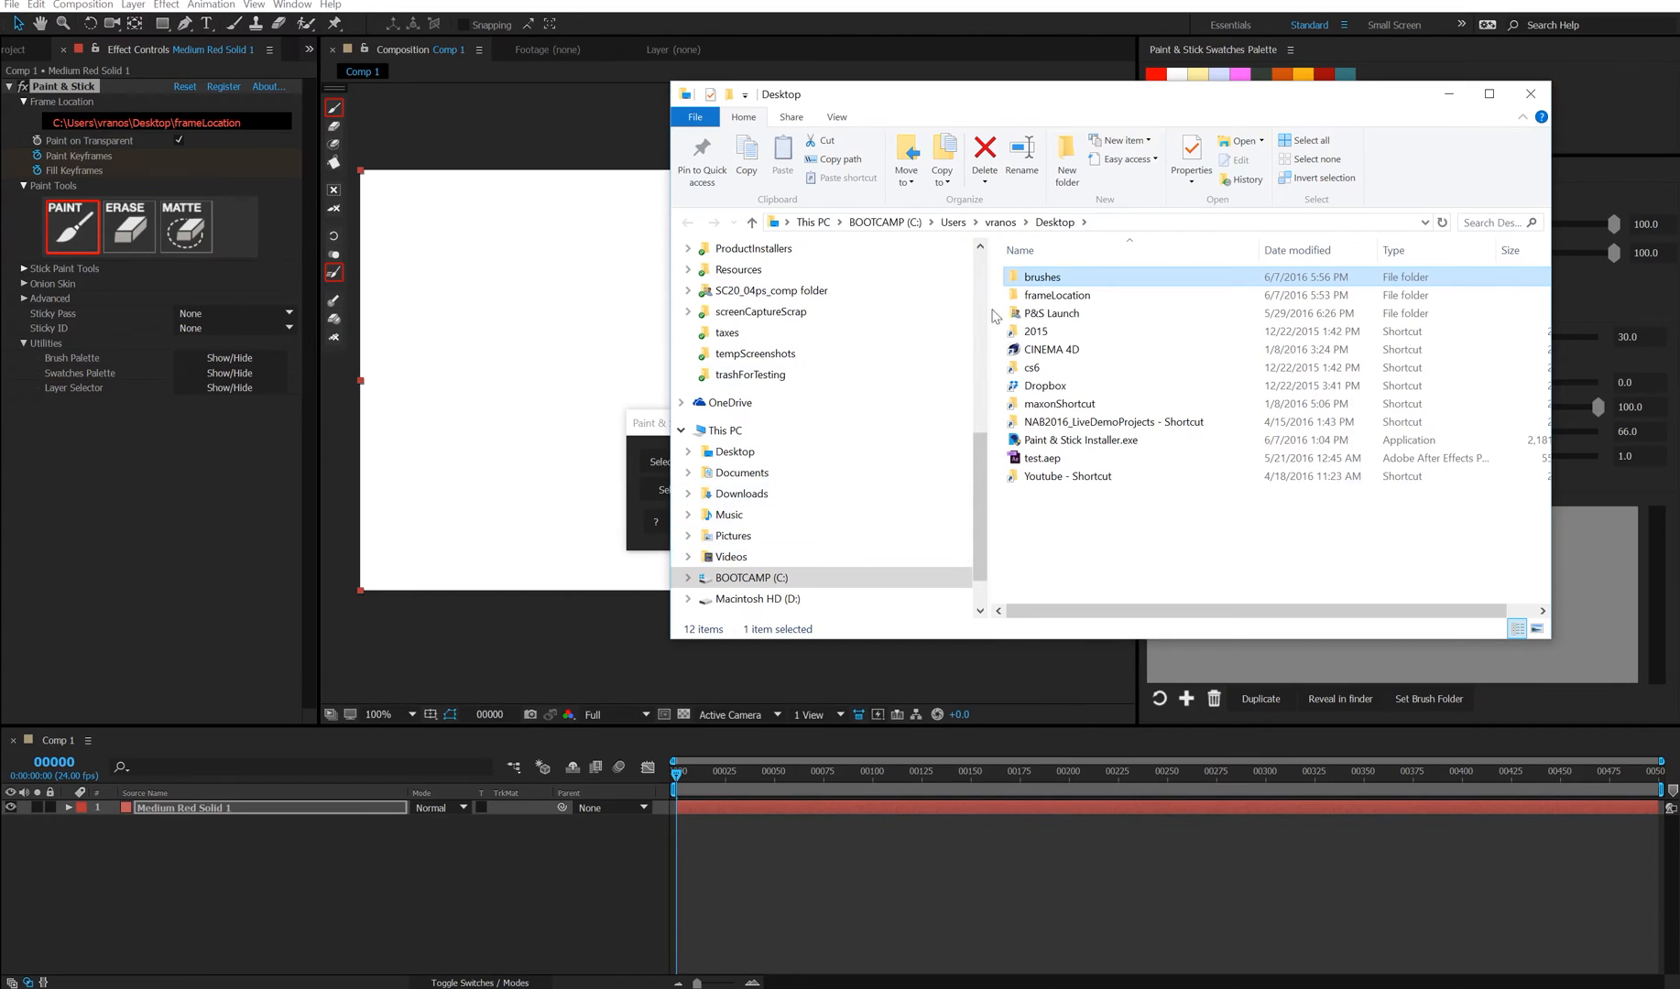
Browse the Assorted Brushes folder's paired .json and .png files, selecting the Texture 5 image
double_click(1040, 277)
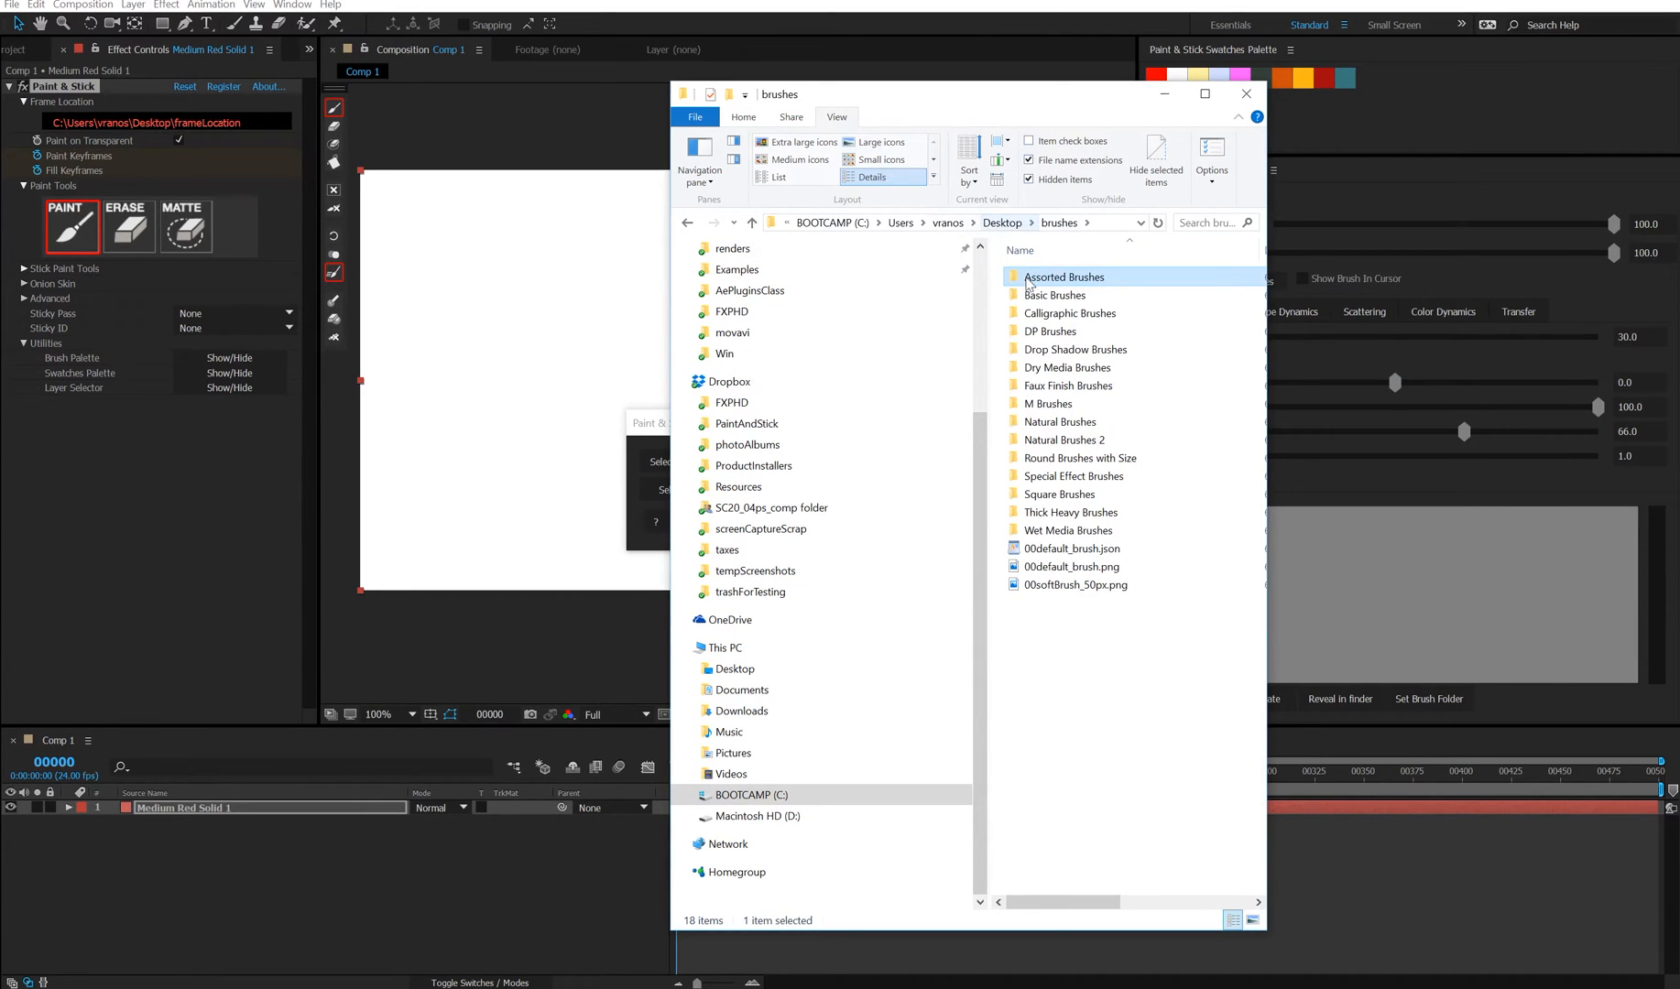
double_click(1062, 277)
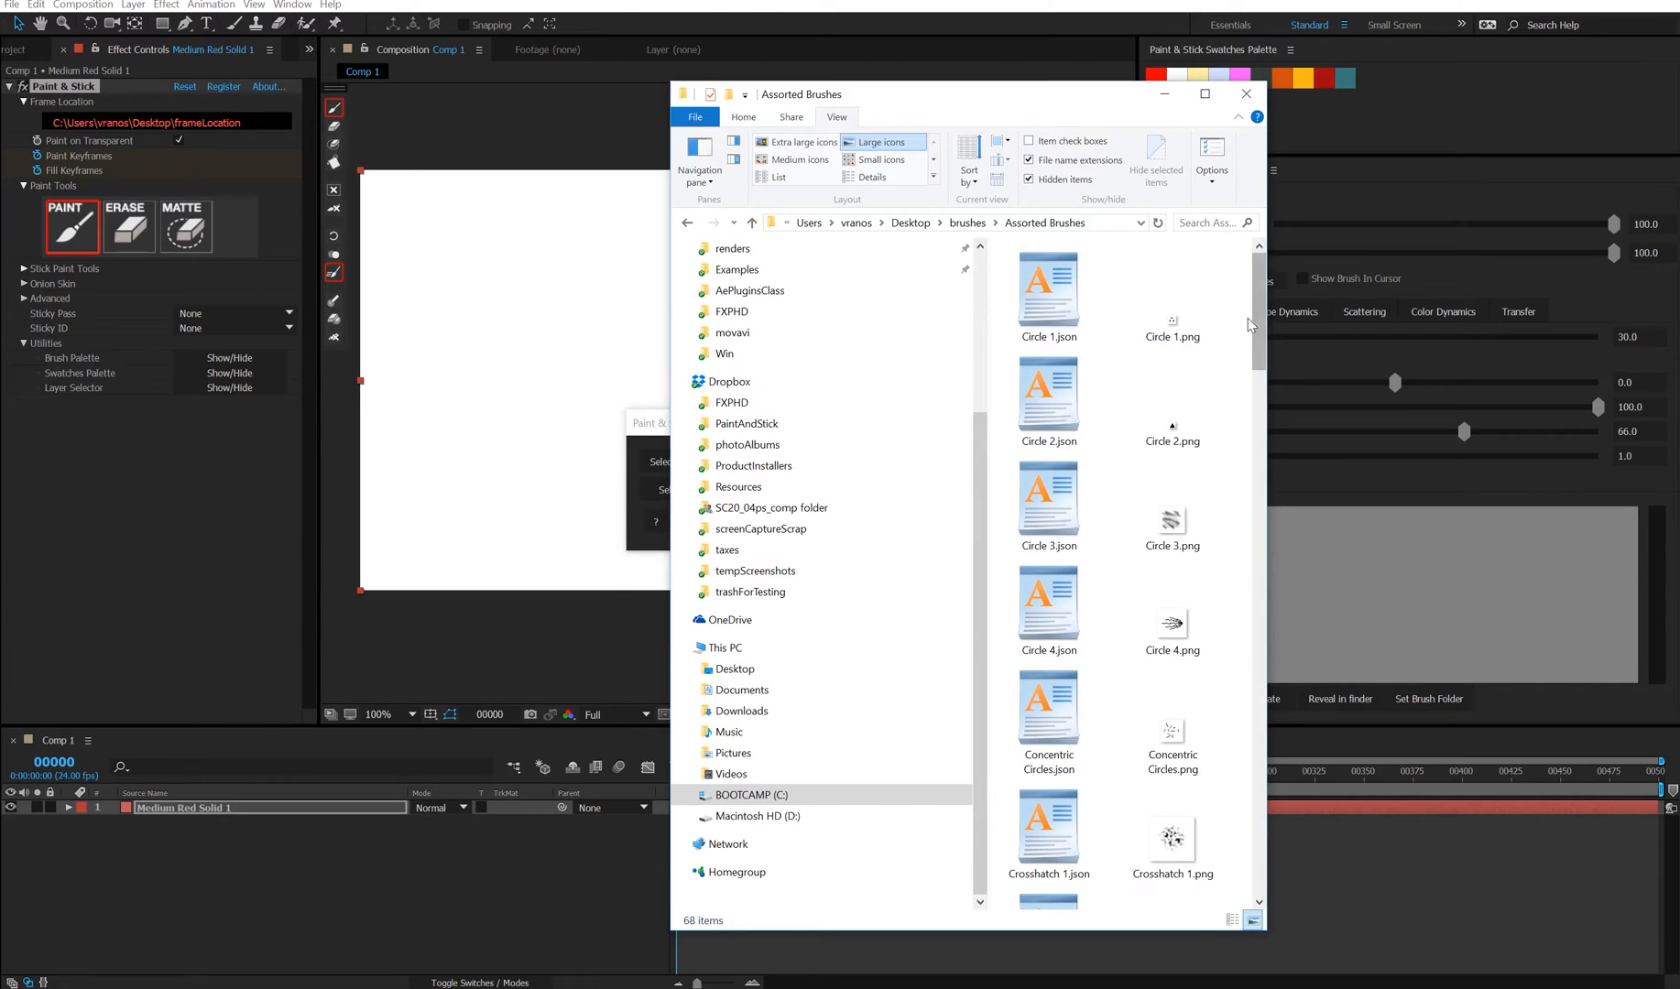
left_click(1172, 295)
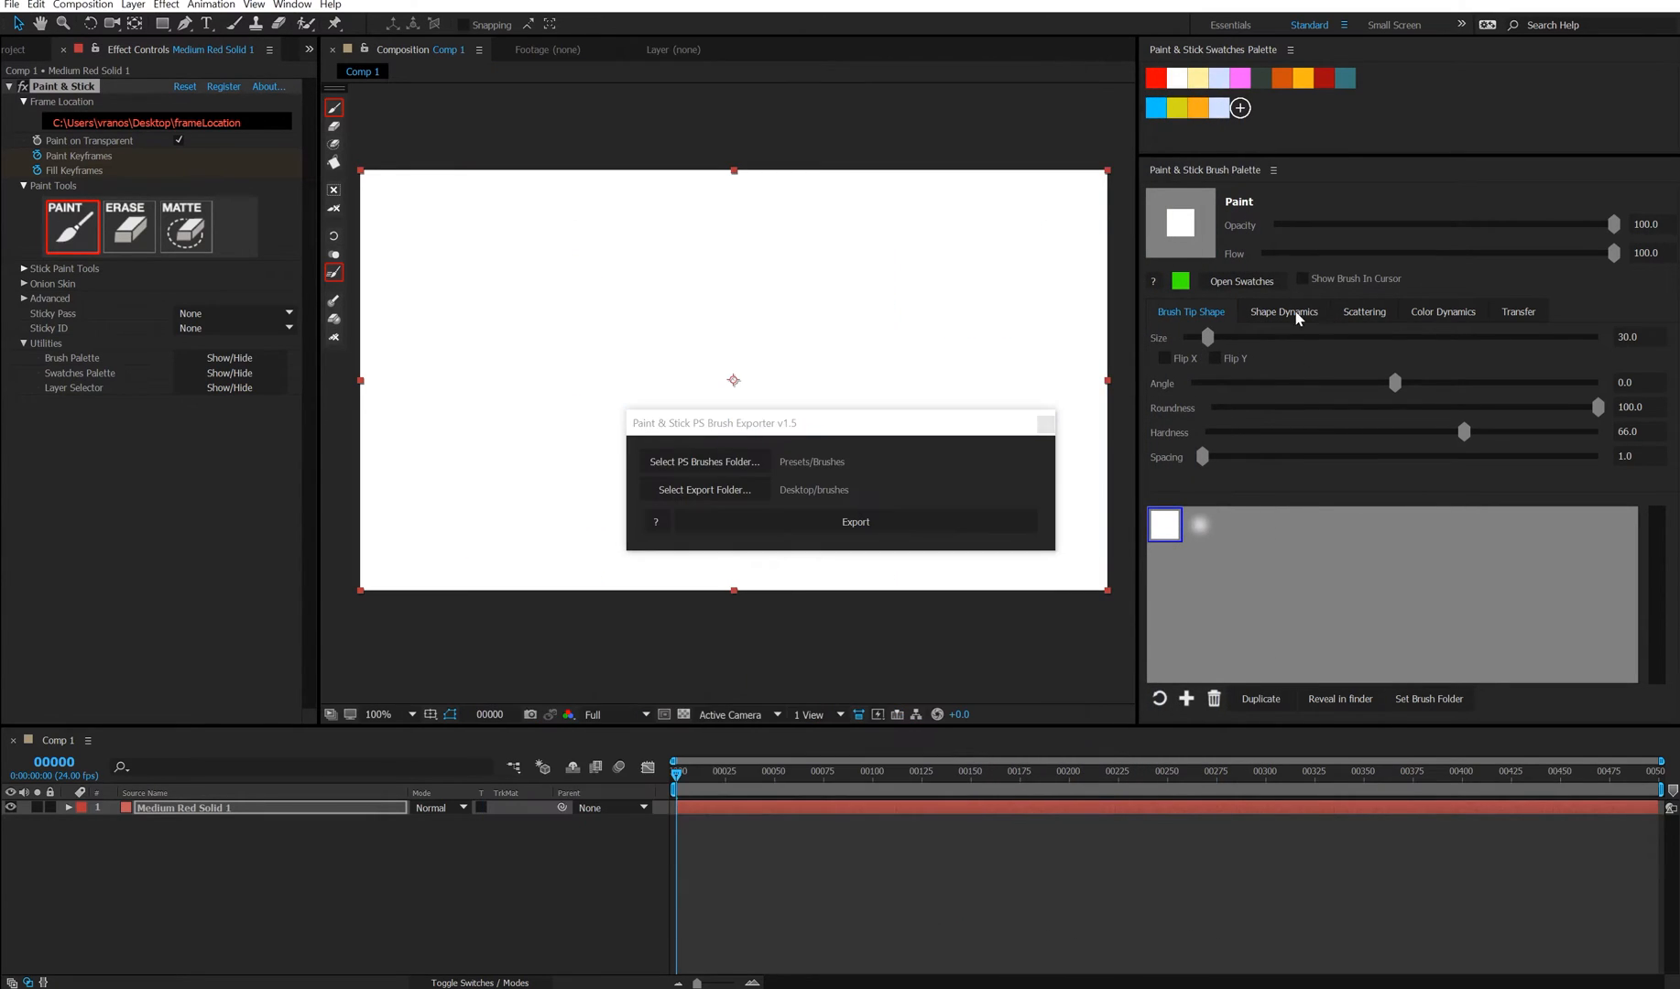
left_click(1284, 312)
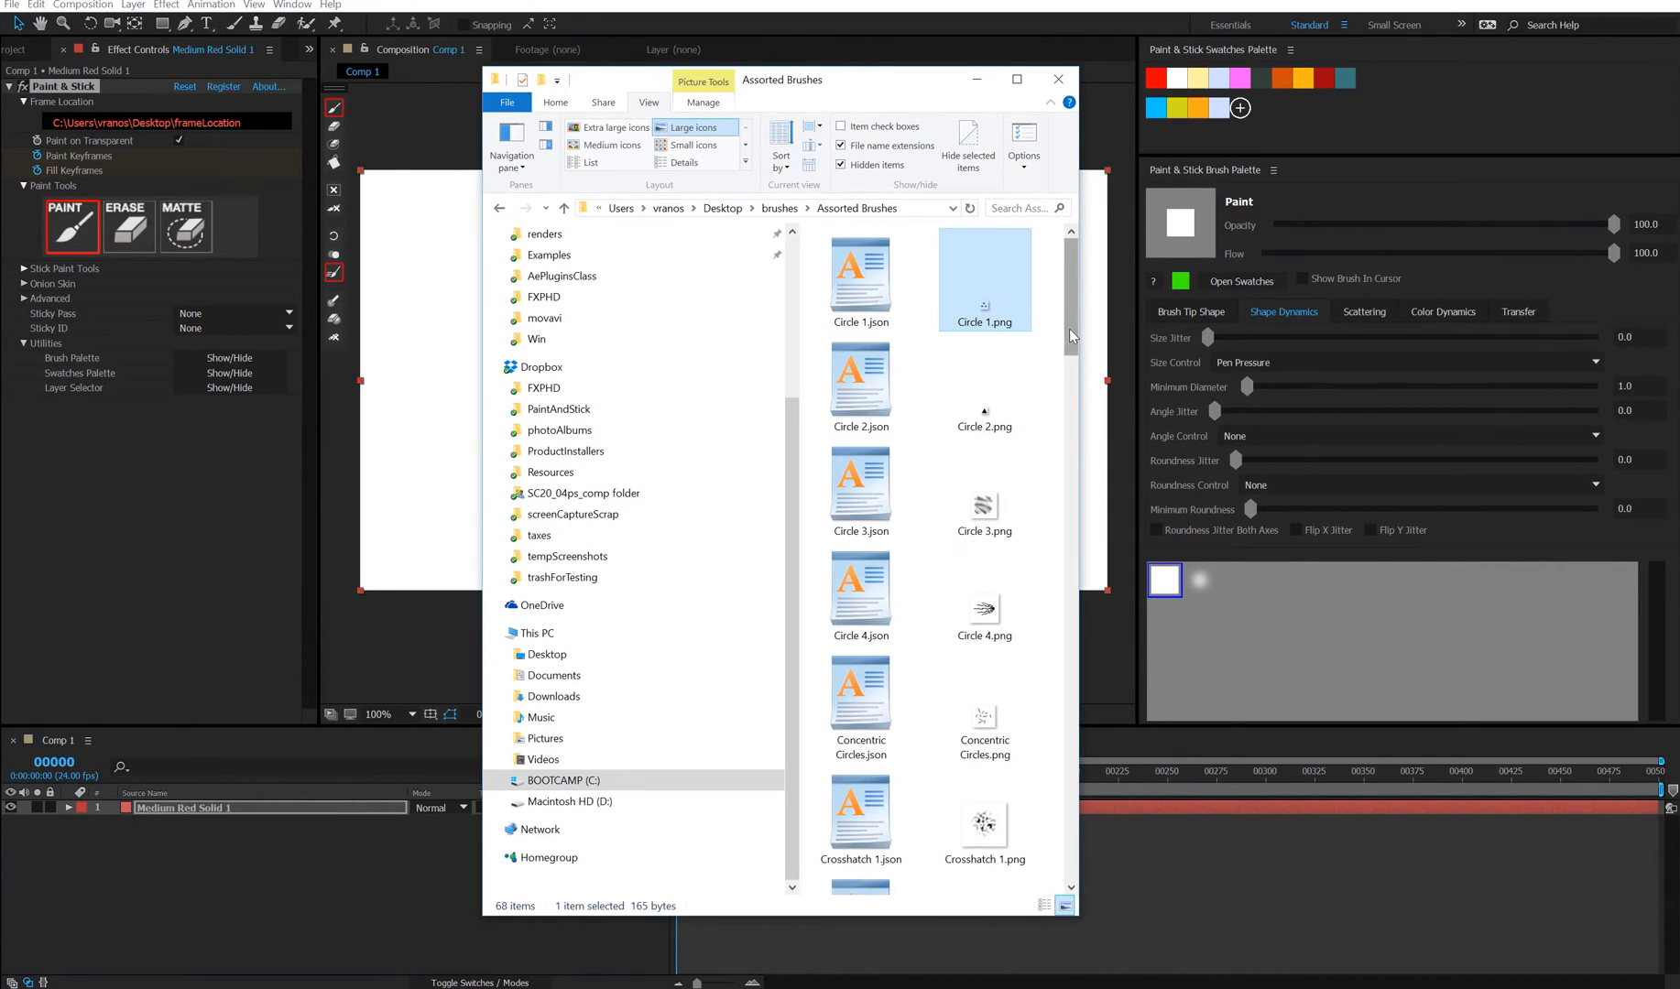
scroll("down", 3)
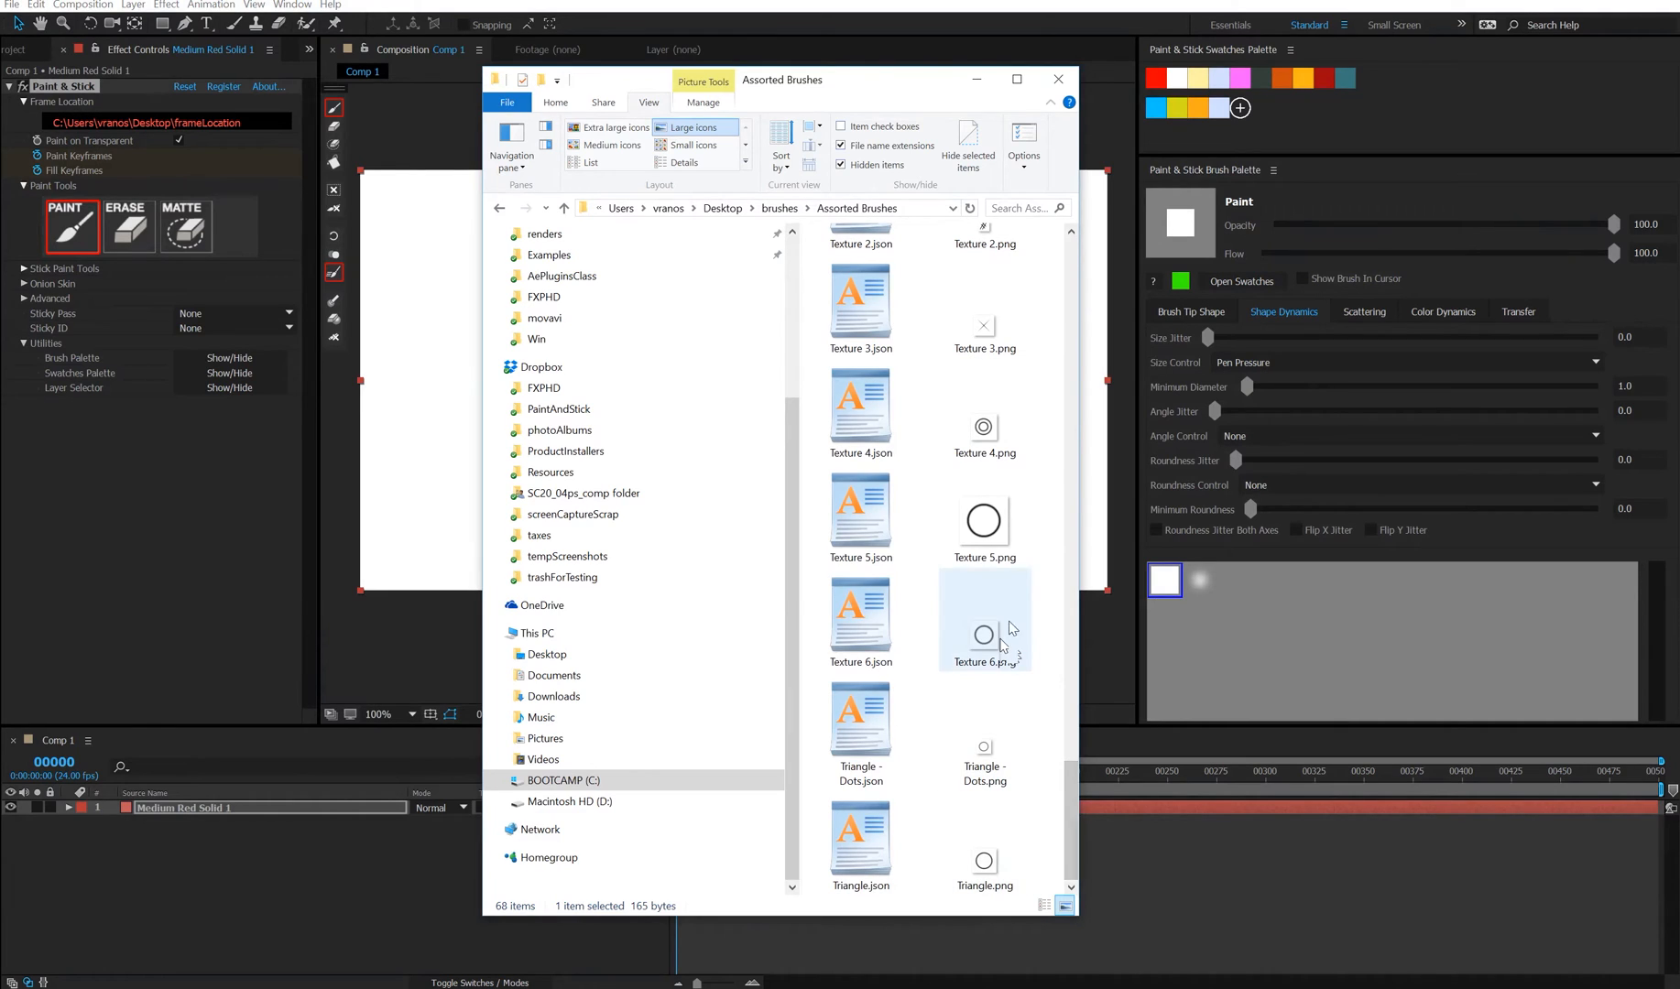
left_click(982, 522)
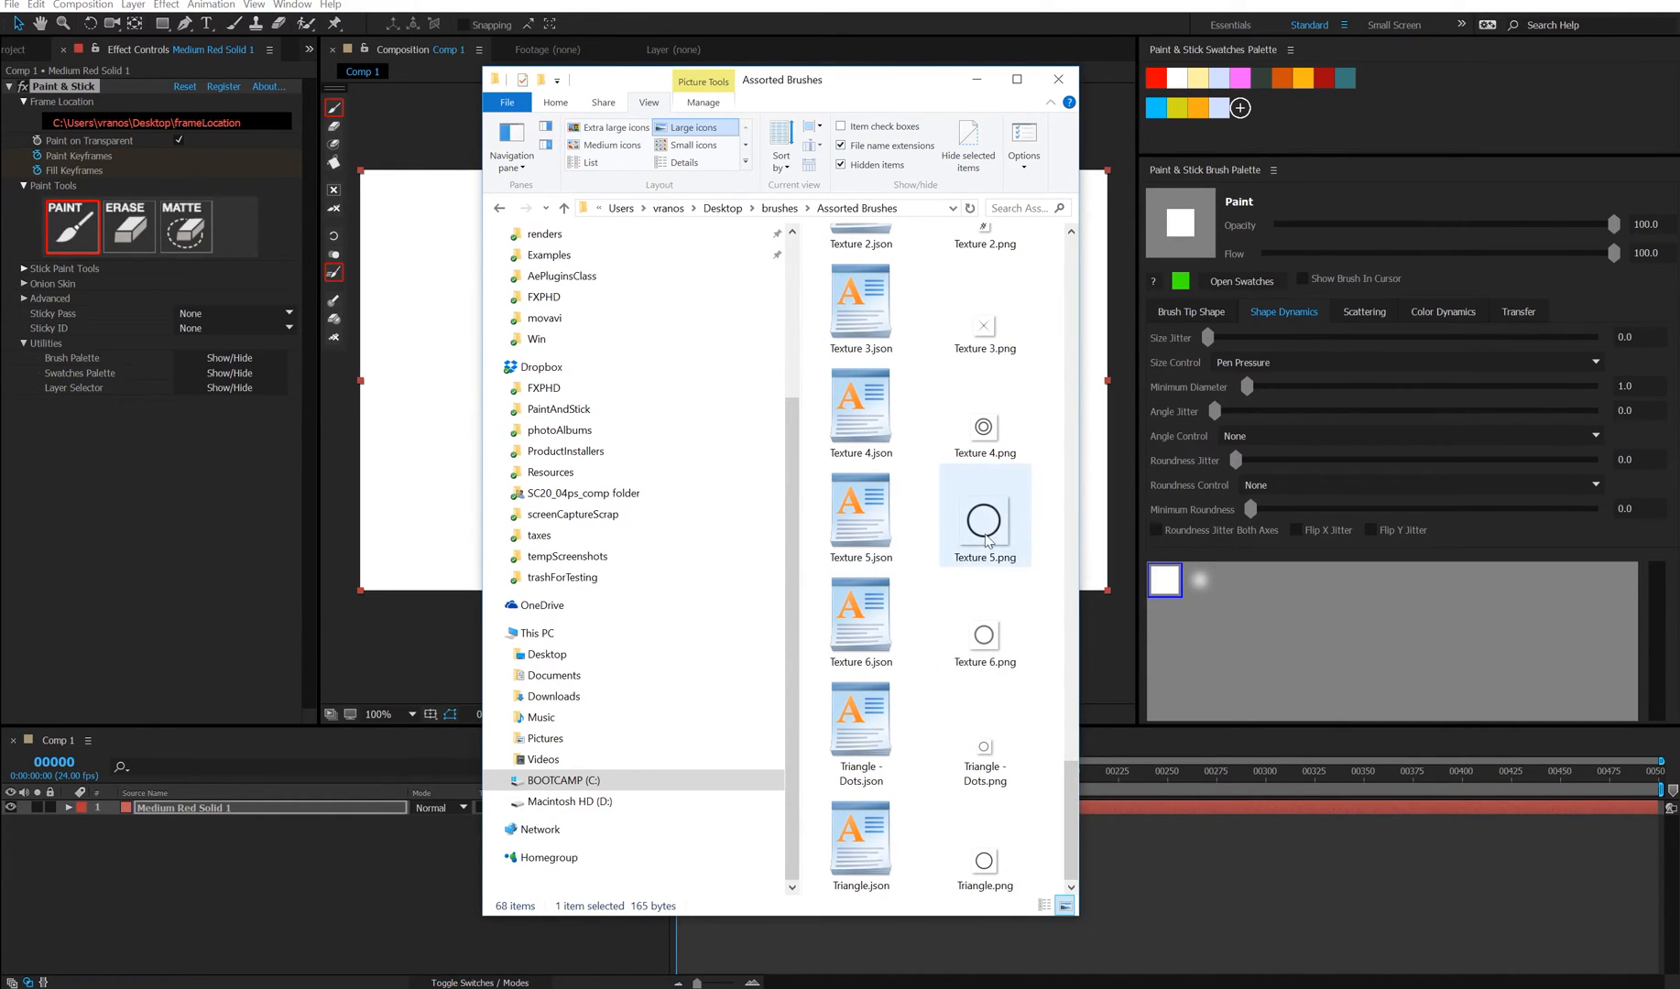
mouse_move(861, 510)
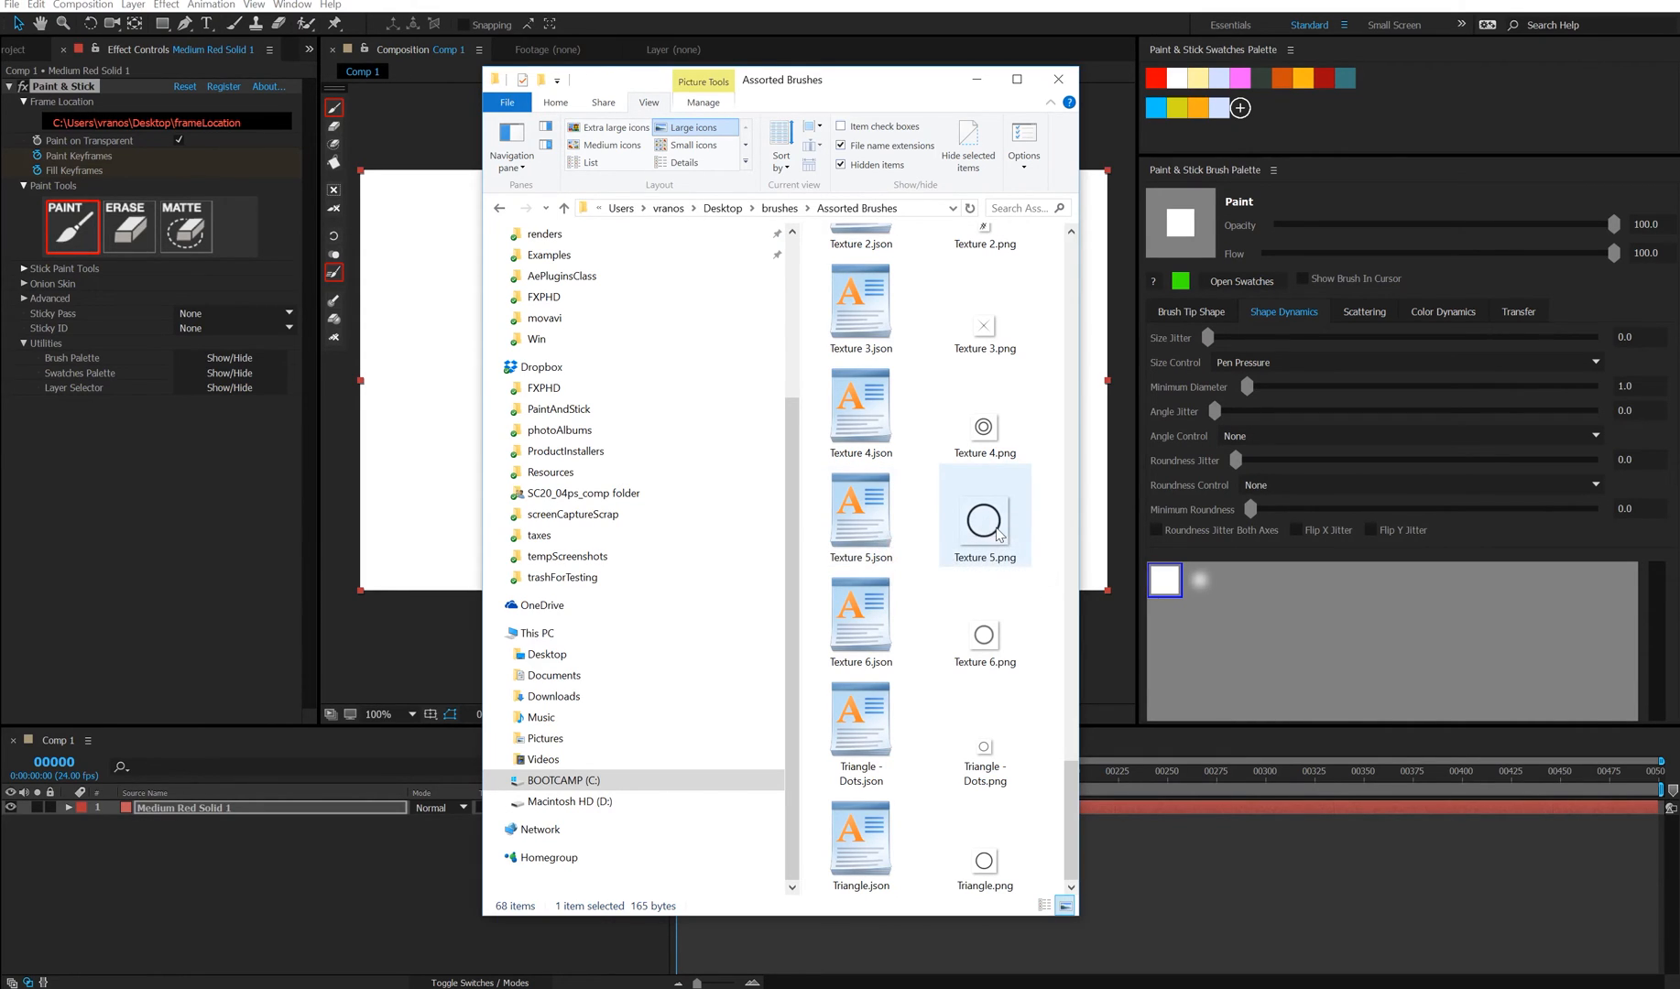
mouse_move(984, 522)
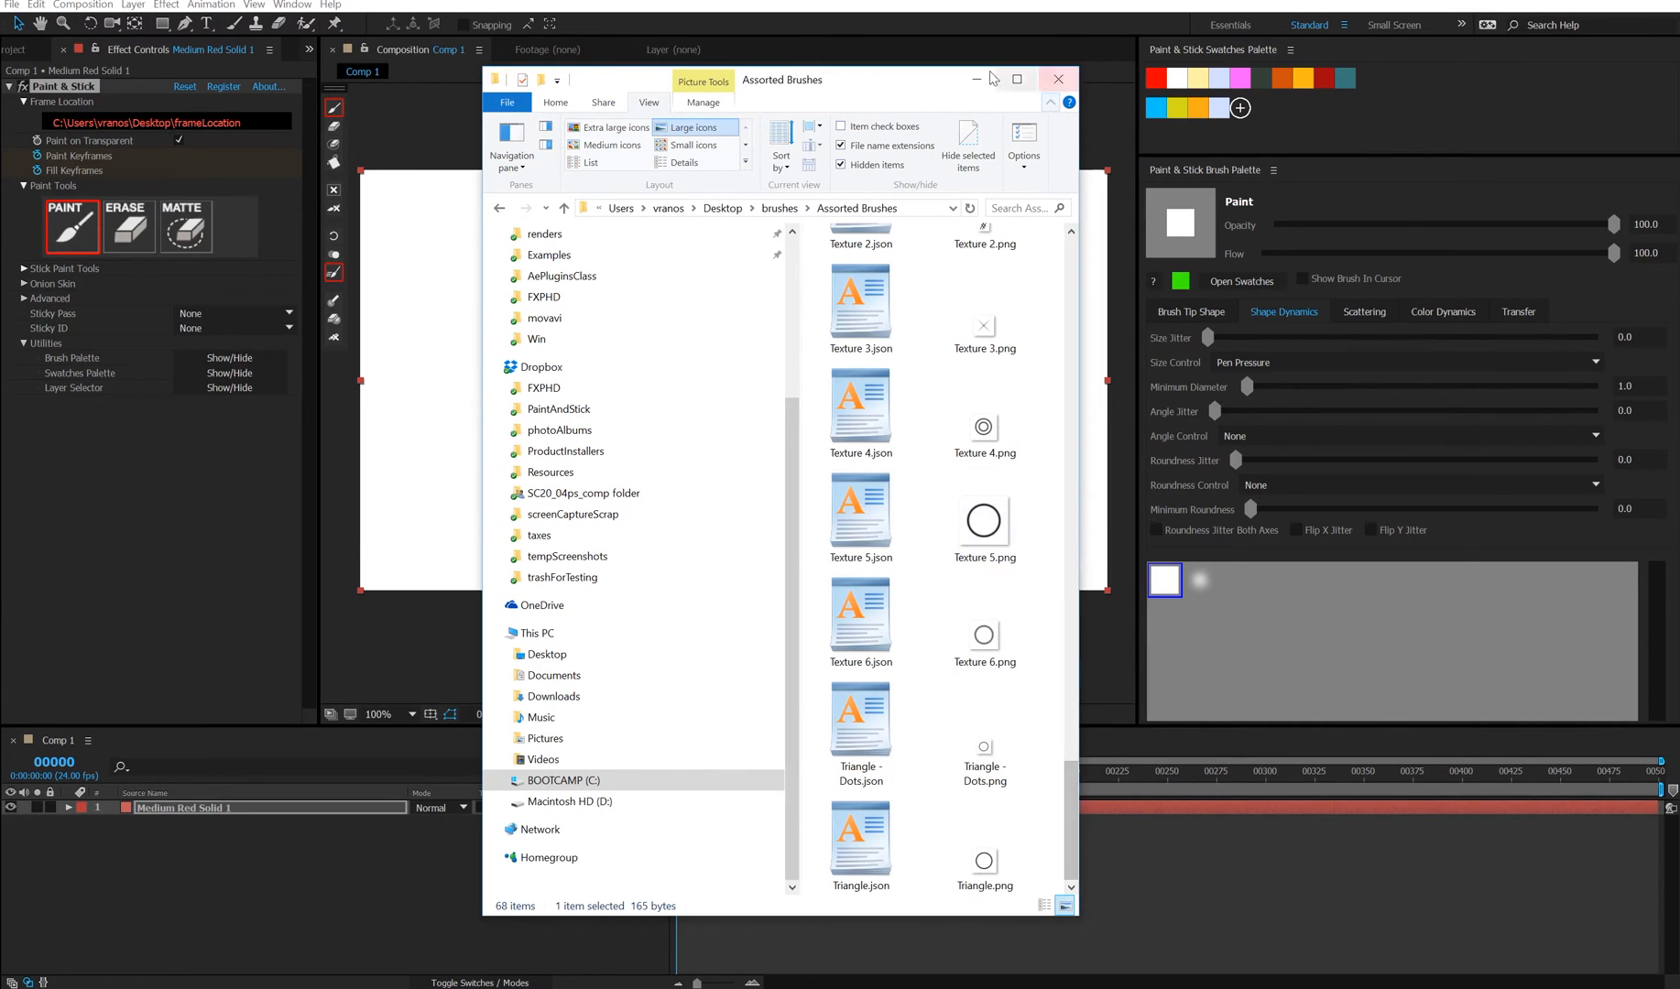
Set the Brush Palette's brush folder to the Desktop brushes folder
left_click(1057, 79)
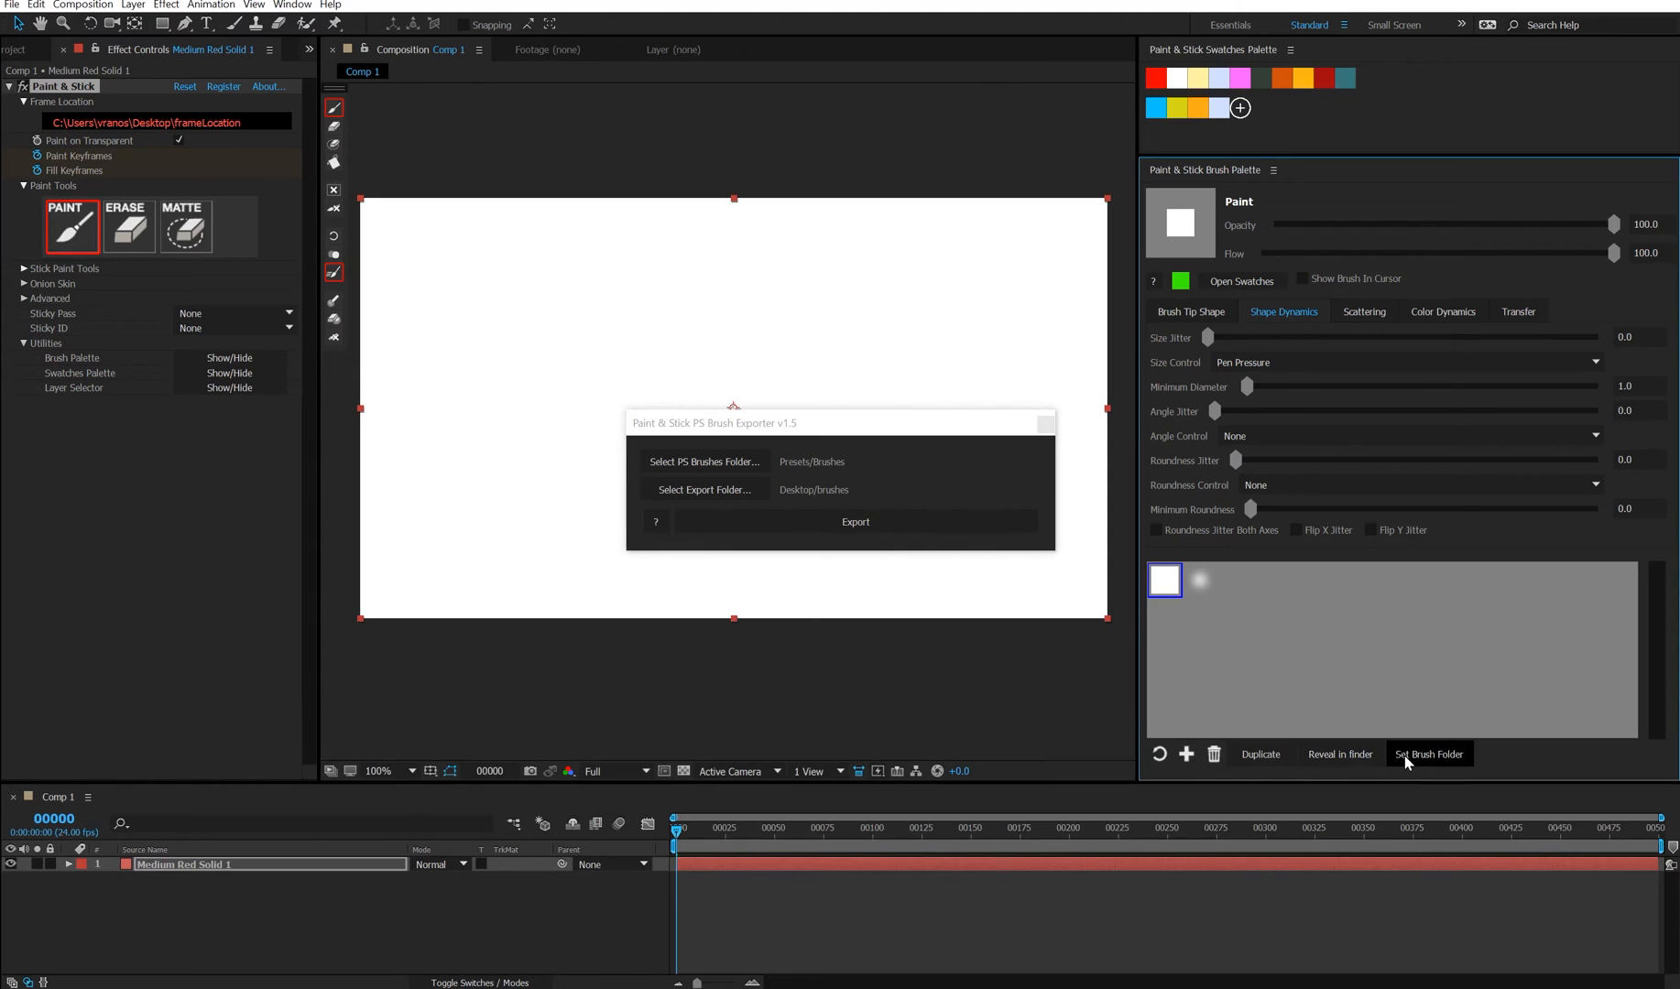
left_click(1427, 753)
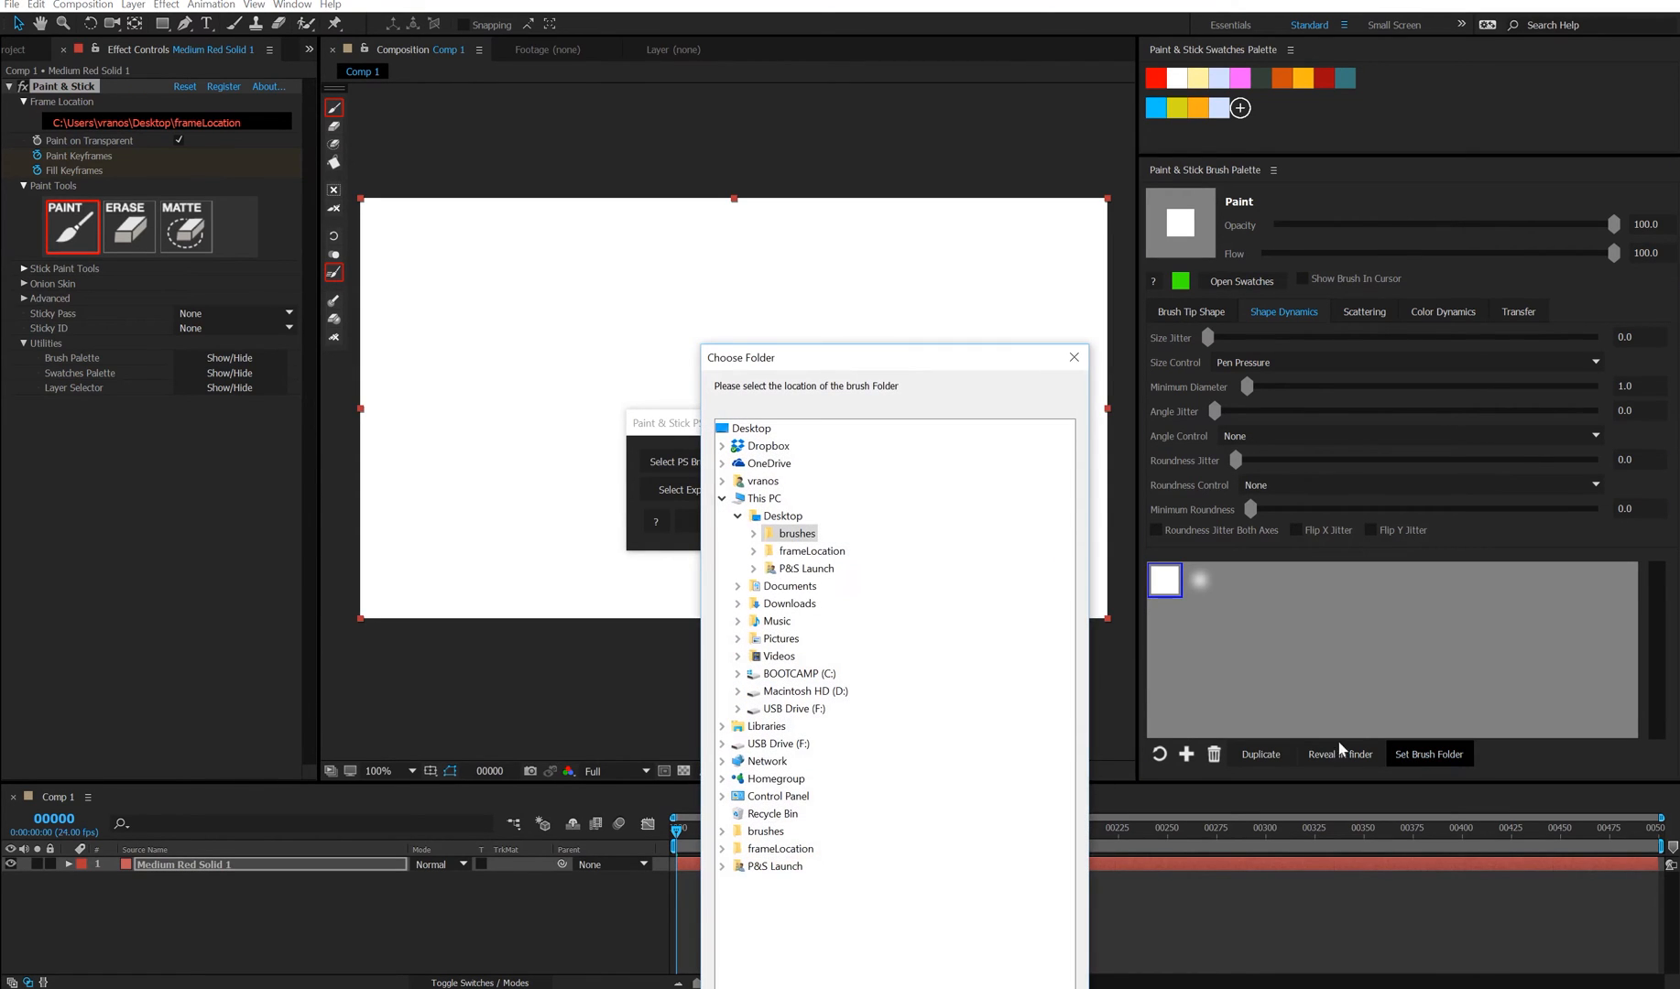
left_click(753, 533)
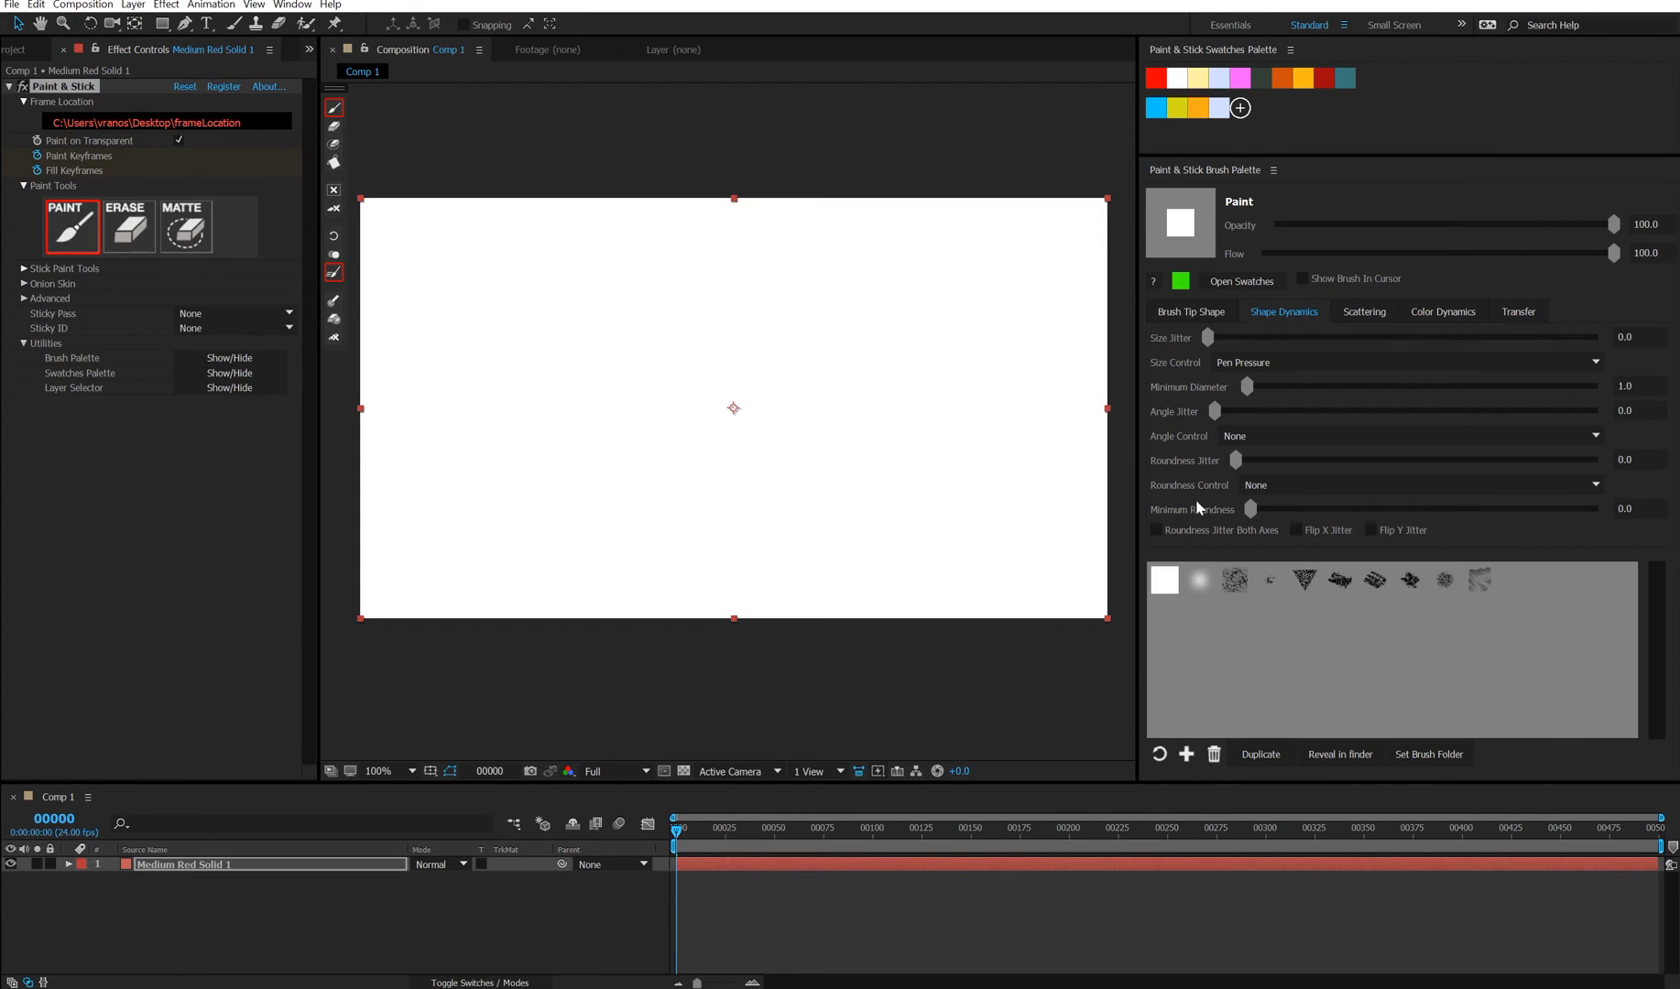
Paint with a textured brush, then load another brushes folder into the palette
left_click(1338, 581)
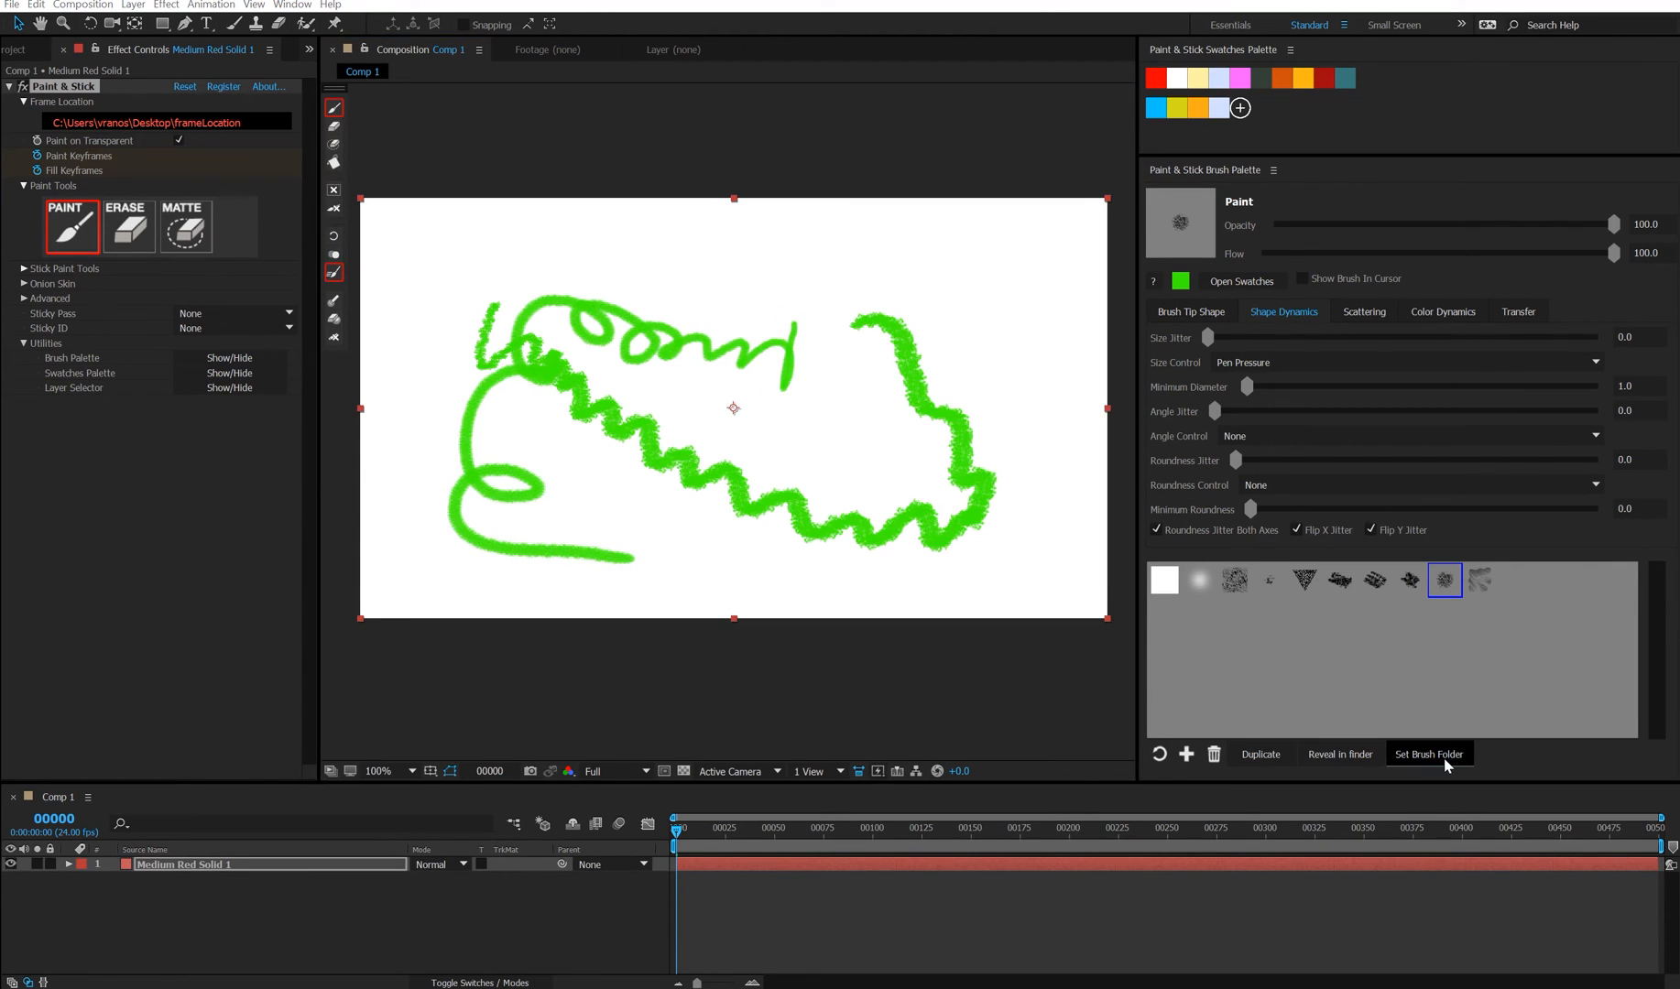
left_click(1429, 753)
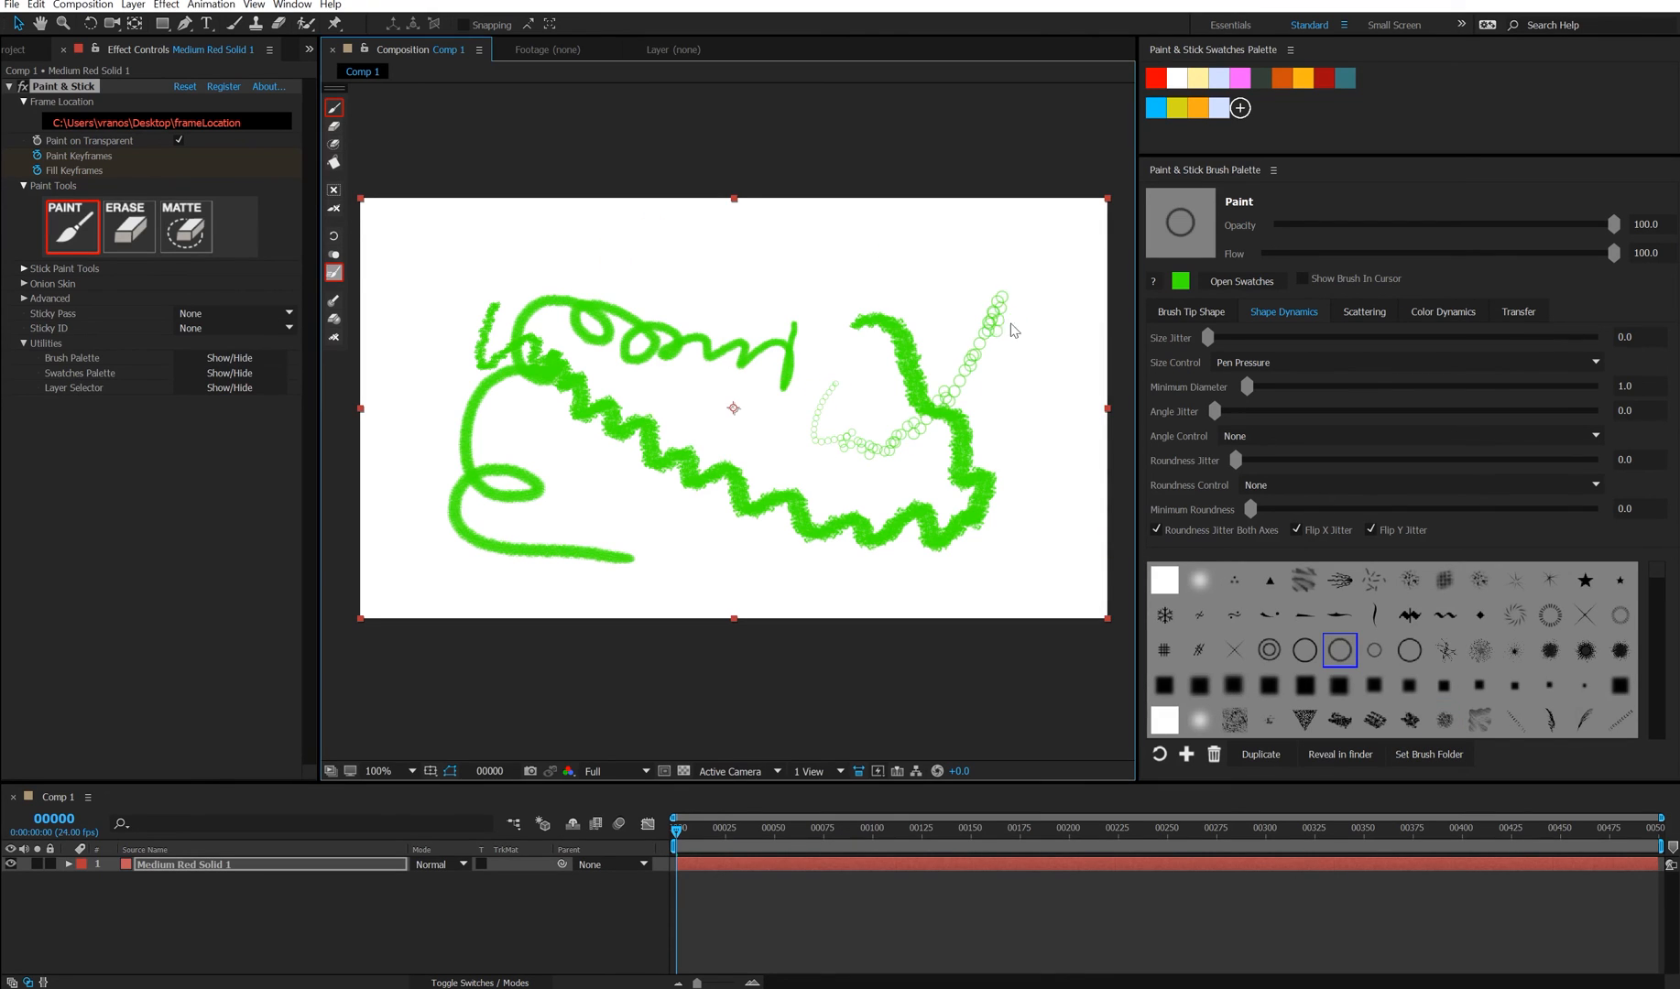
Stamp the spiky radial brush across the comp over the earlier strokes
left_click(1480, 650)
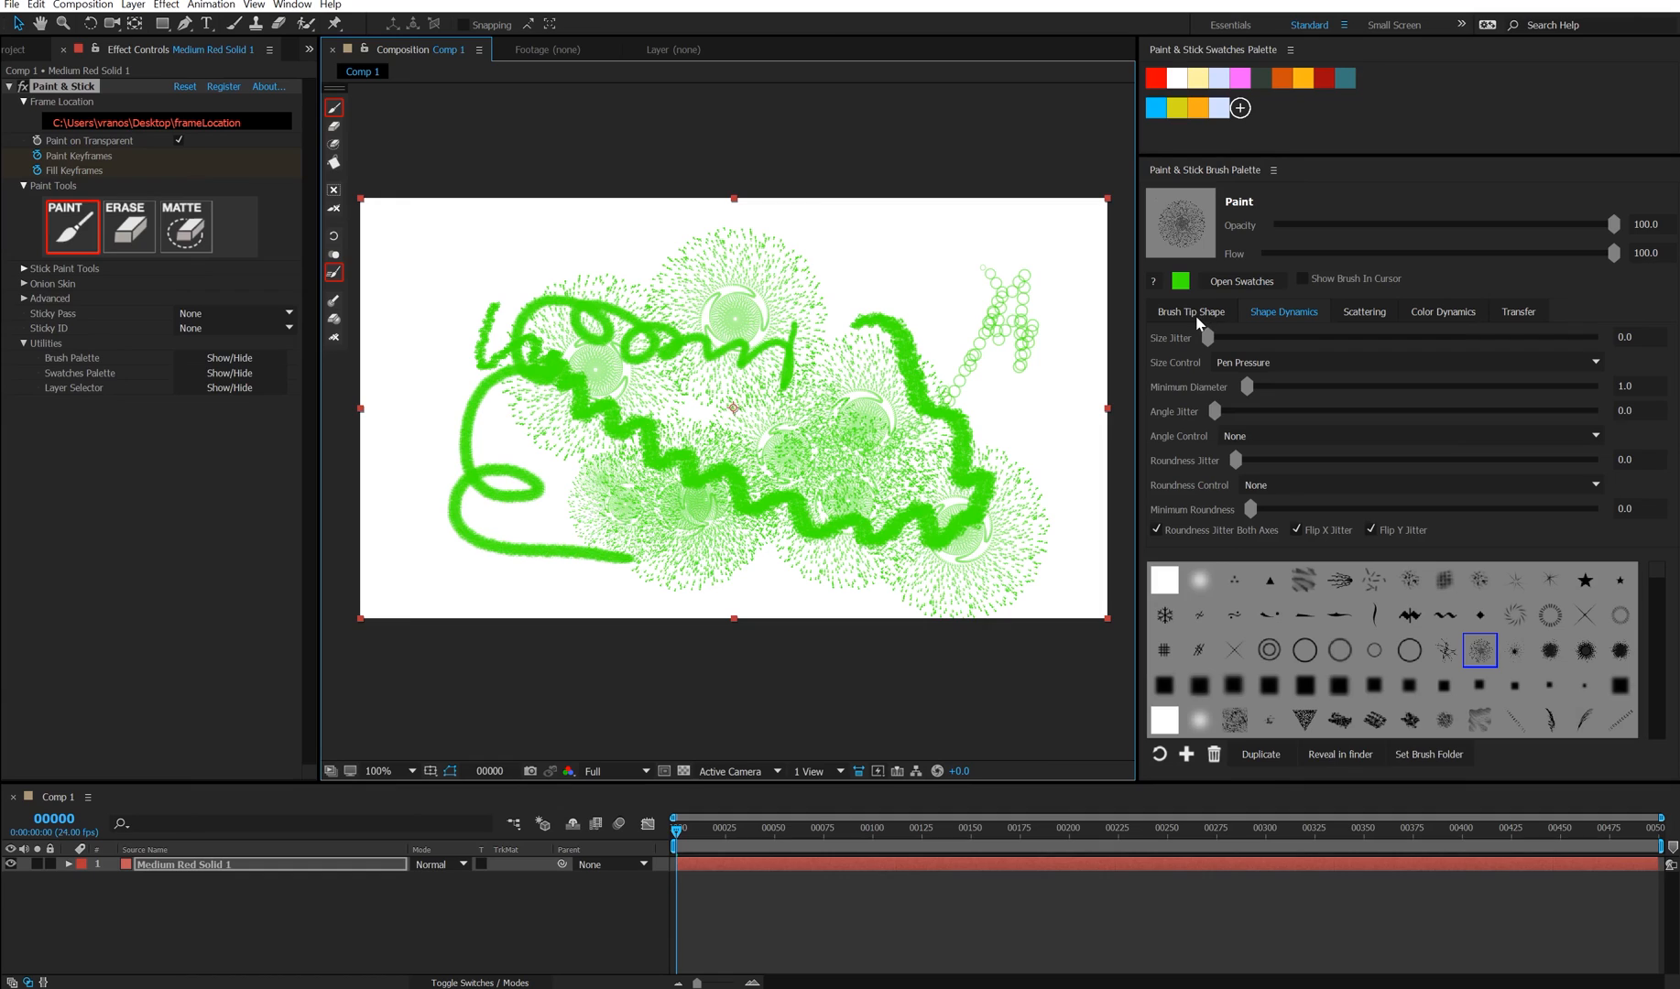
mouse_move(1373, 334)
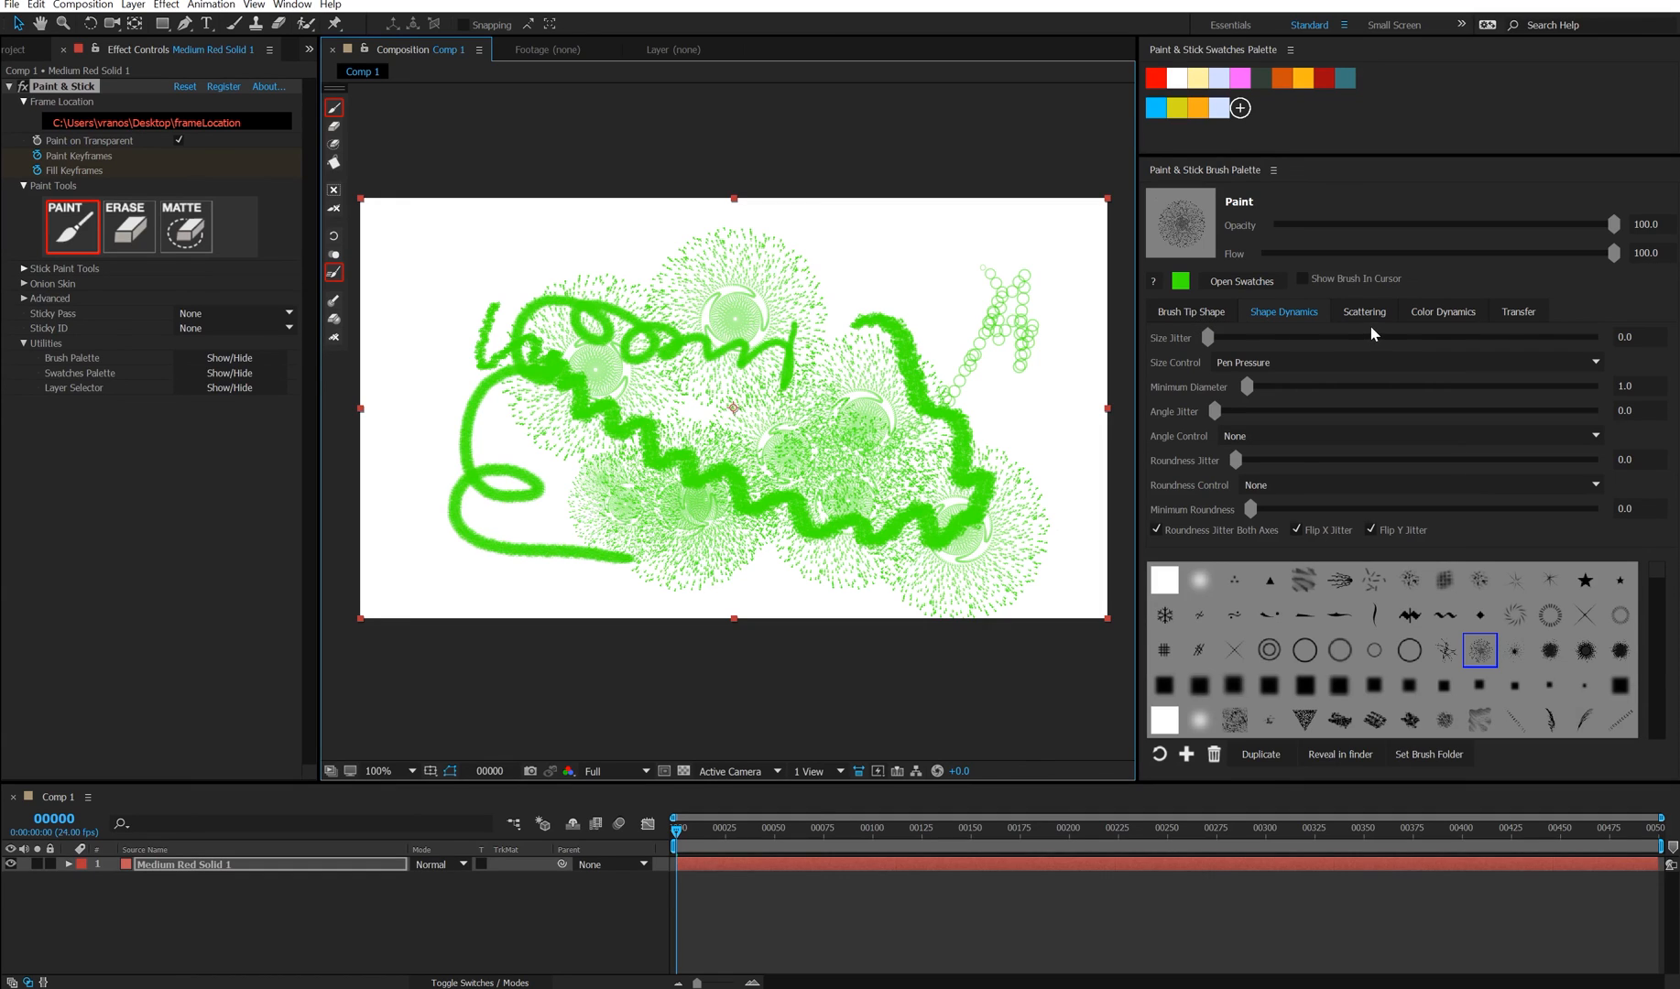